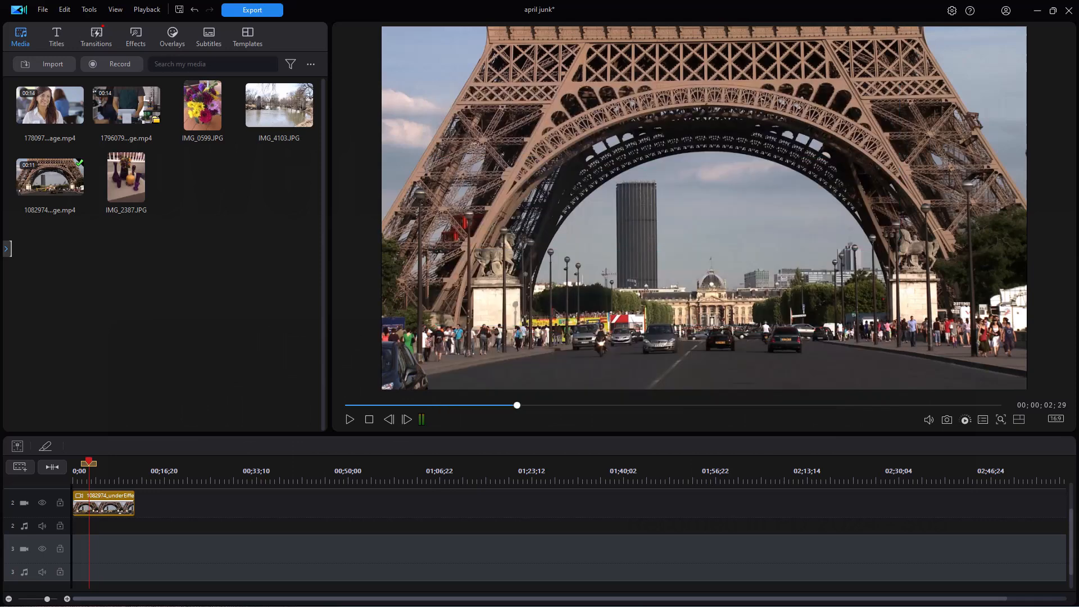
mouse_move(537, 295)
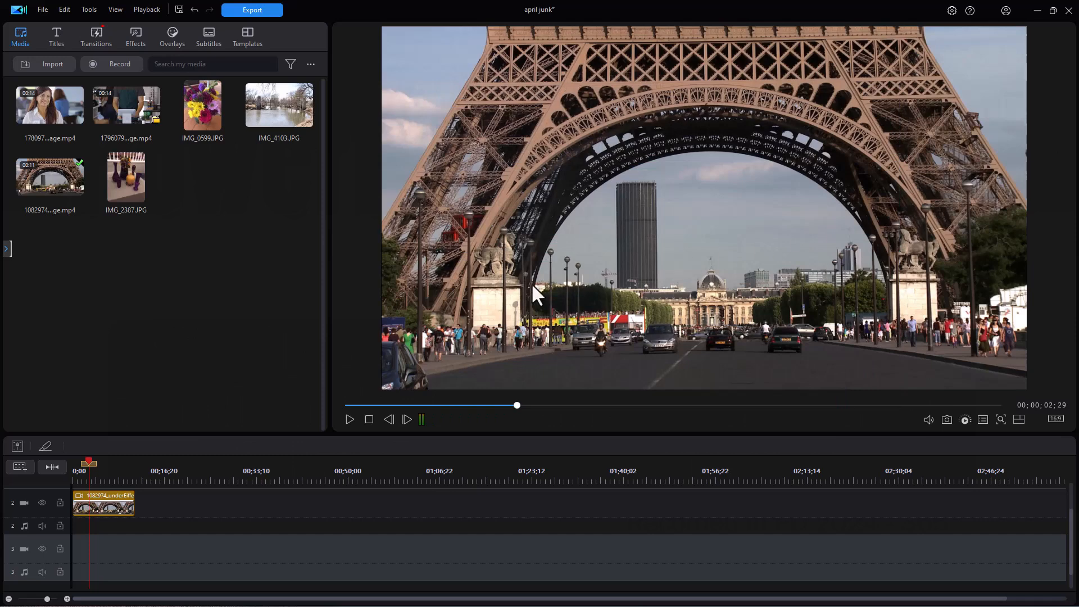
mouse_move(490, 267)
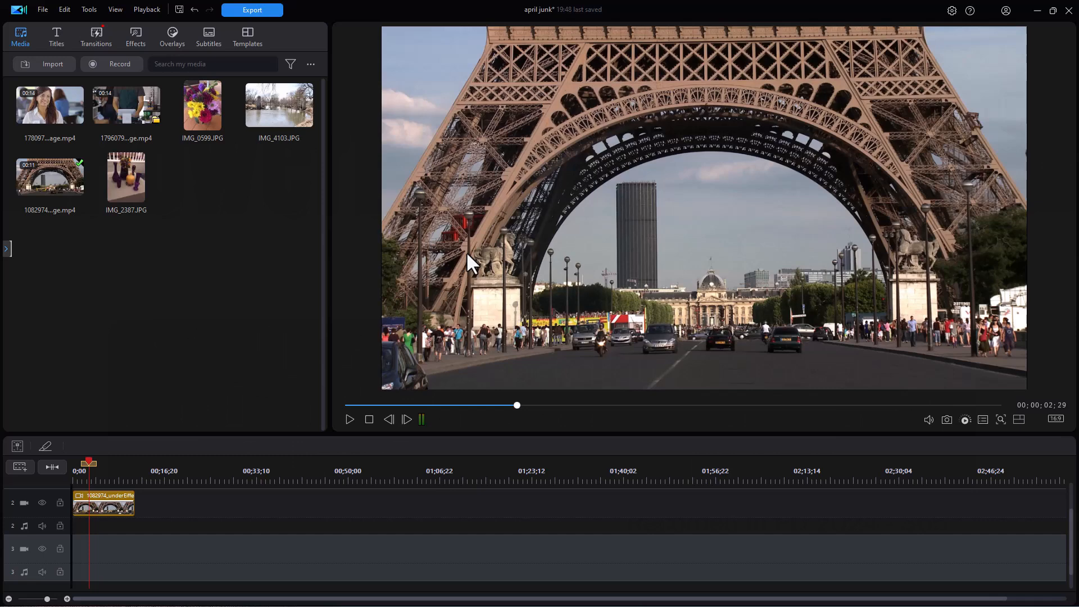
mouse_move(487, 260)
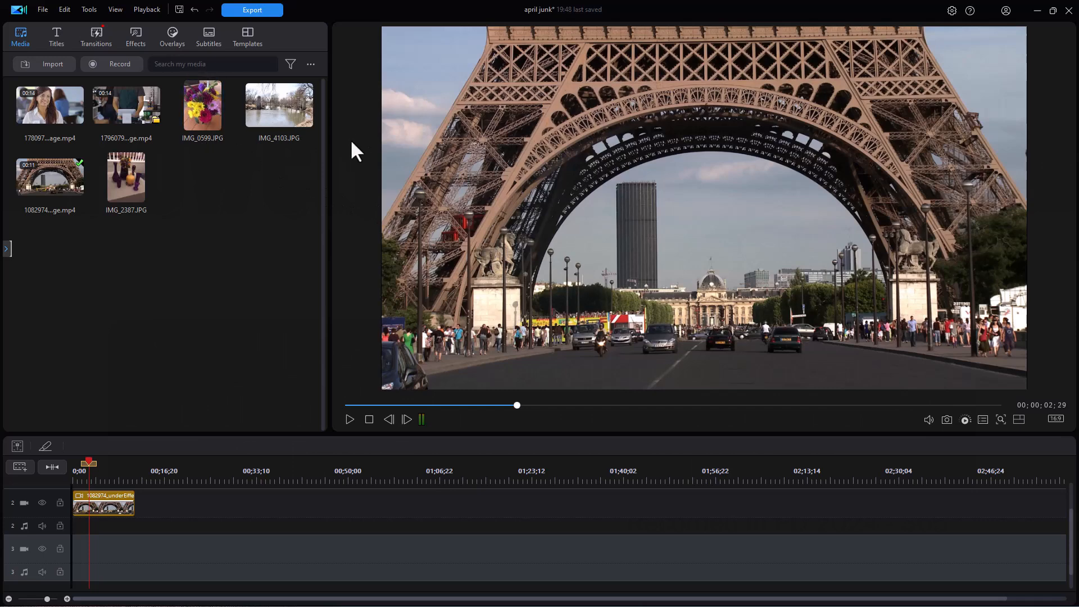
mouse_move(320, 157)
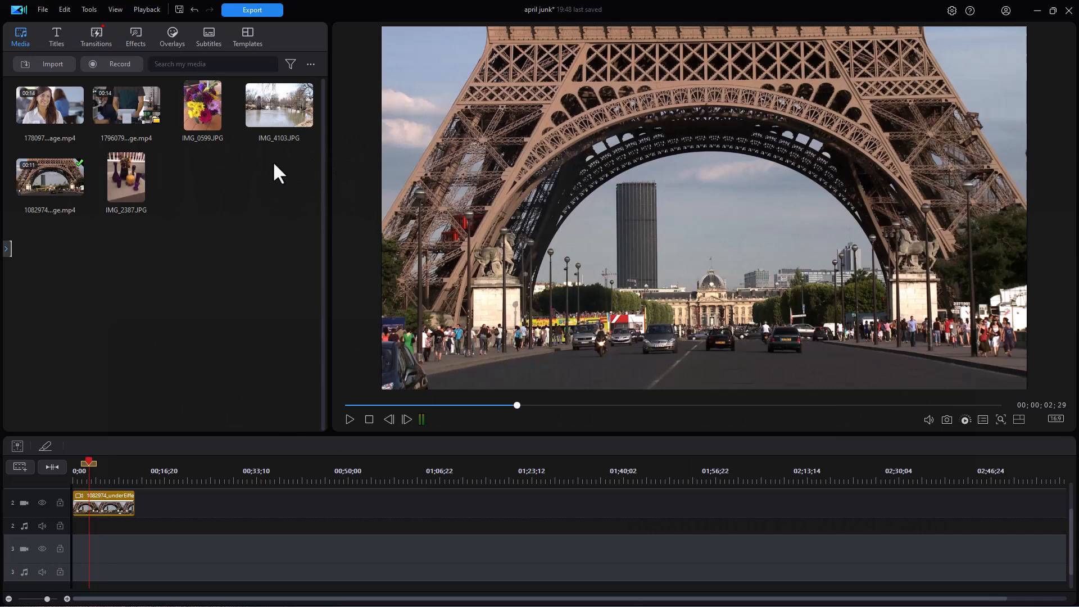
Add IMG_0599 to the timeline and choose the preview-on-right workspace layout.
click(202, 105)
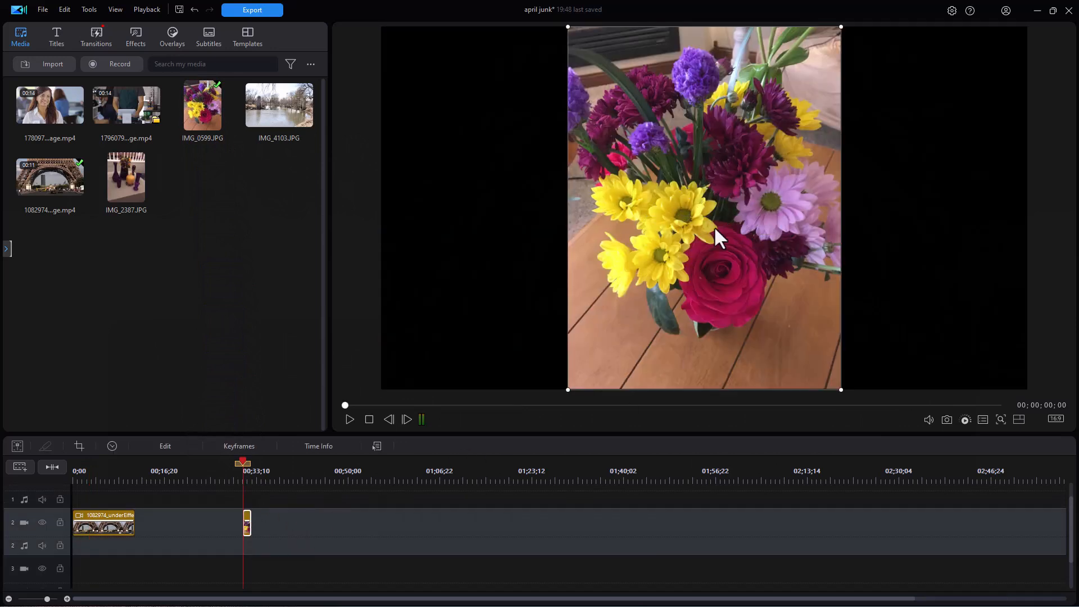
mouse_move(668, 198)
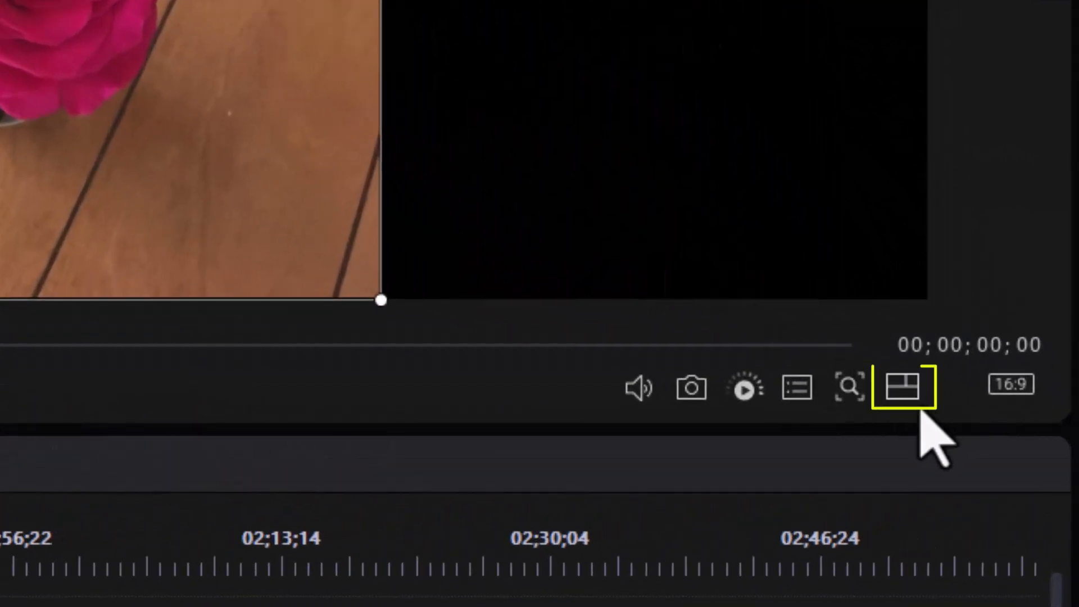
mouse_move(903, 385)
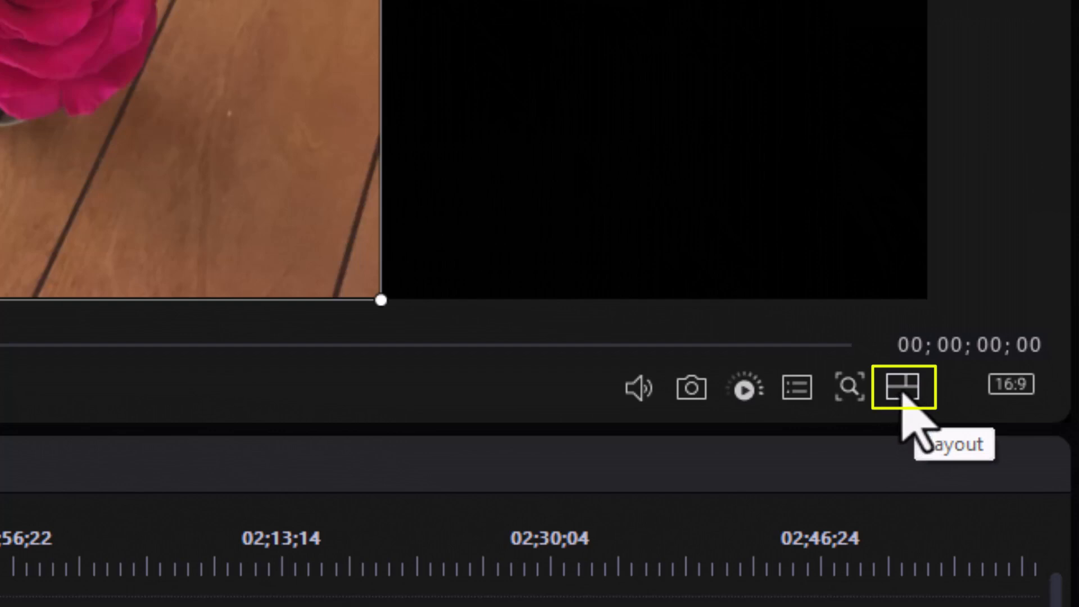
click(906, 386)
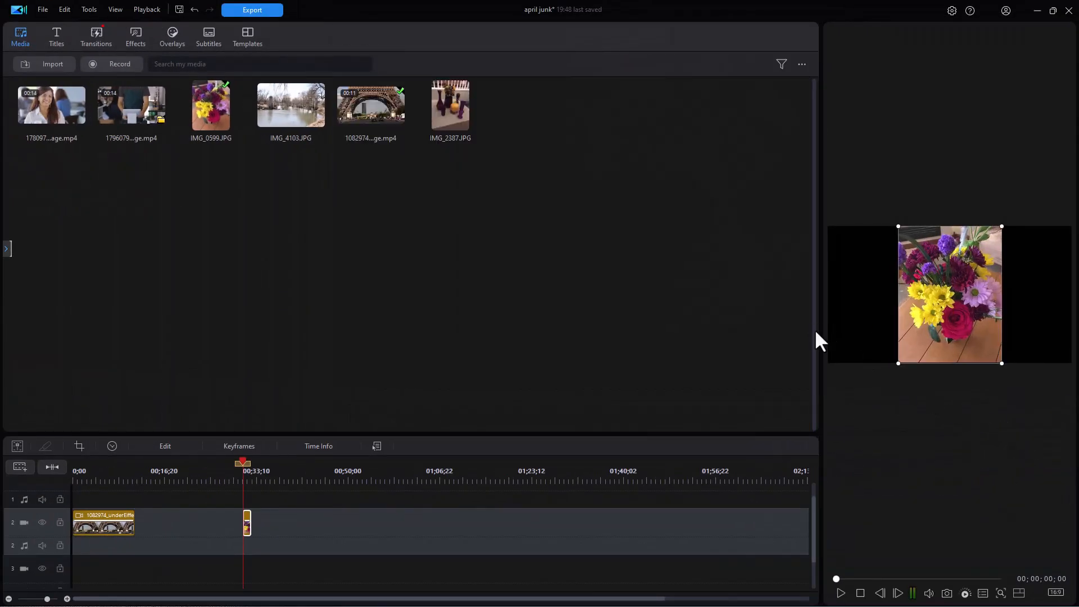
mouse_move(823, 332)
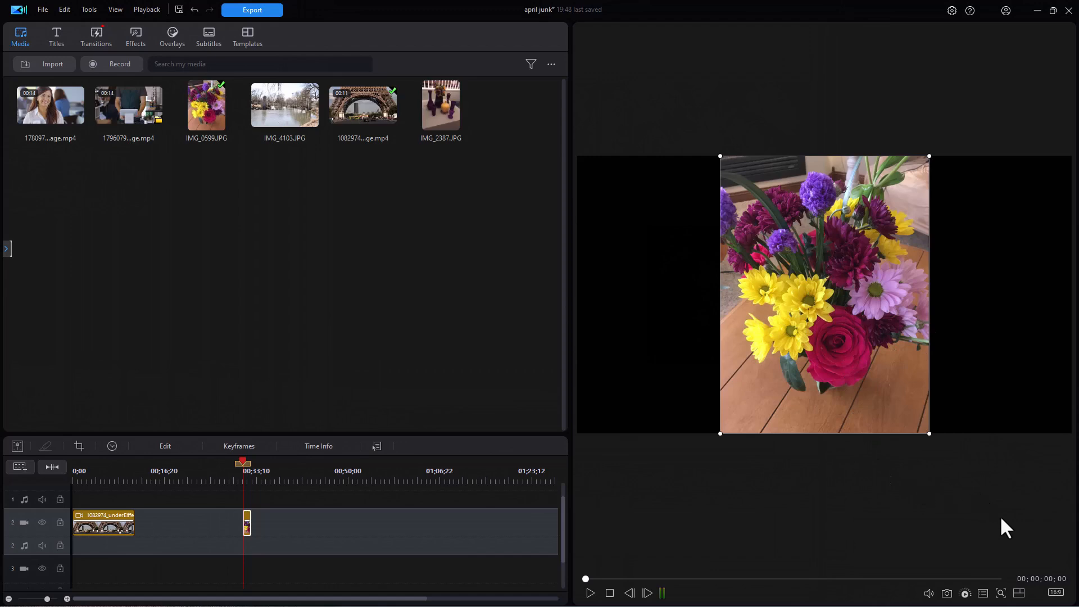
mouse_move(947, 404)
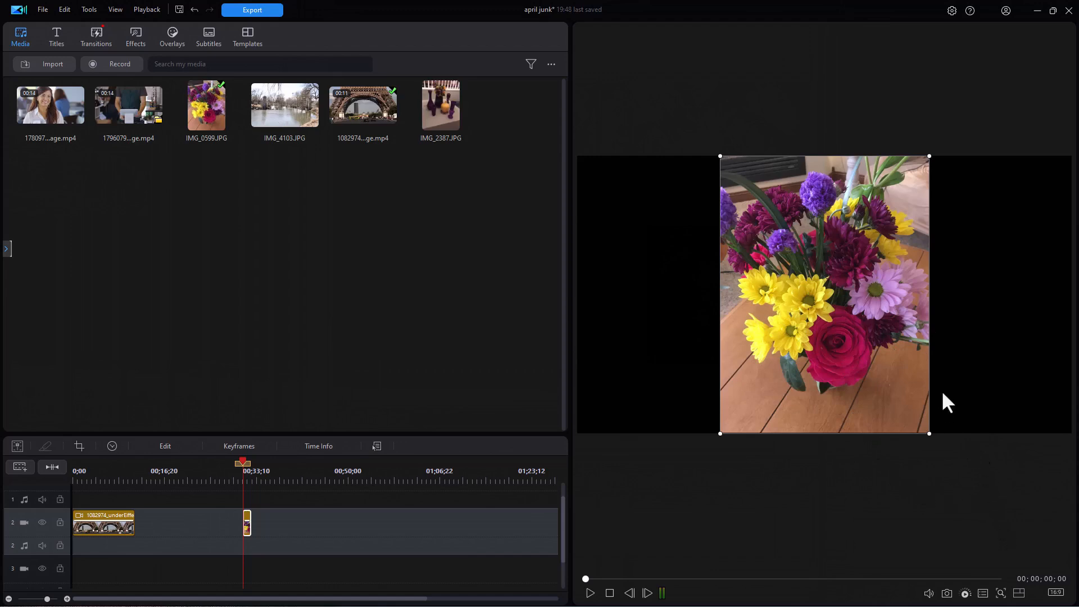
Switch the project aspect ratio to 9:16 portrait.
click(1058, 592)
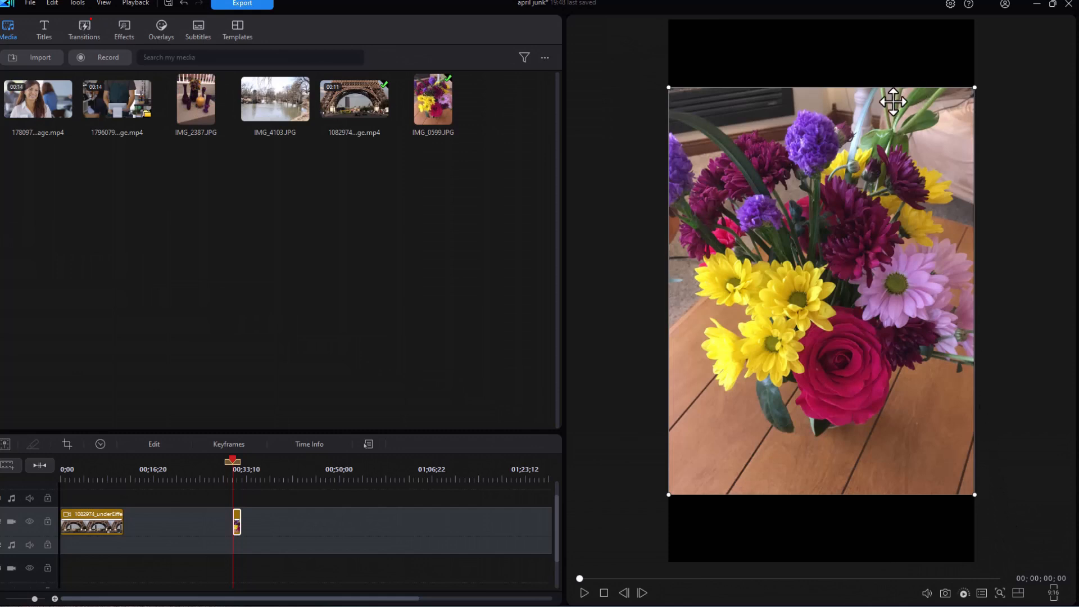
mouse_move(831, 234)
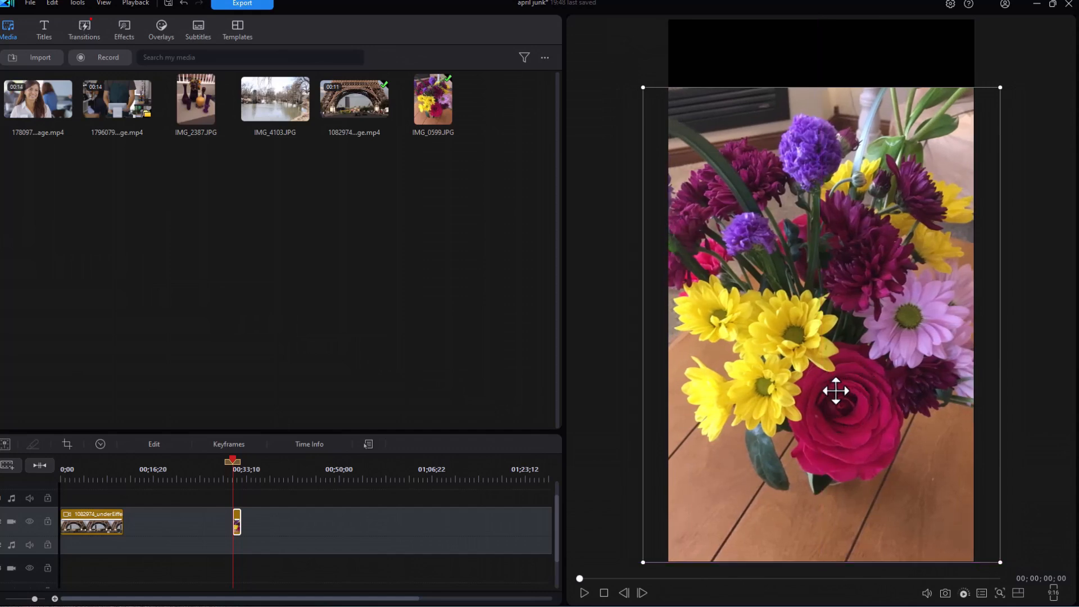
mouse_move(830, 374)
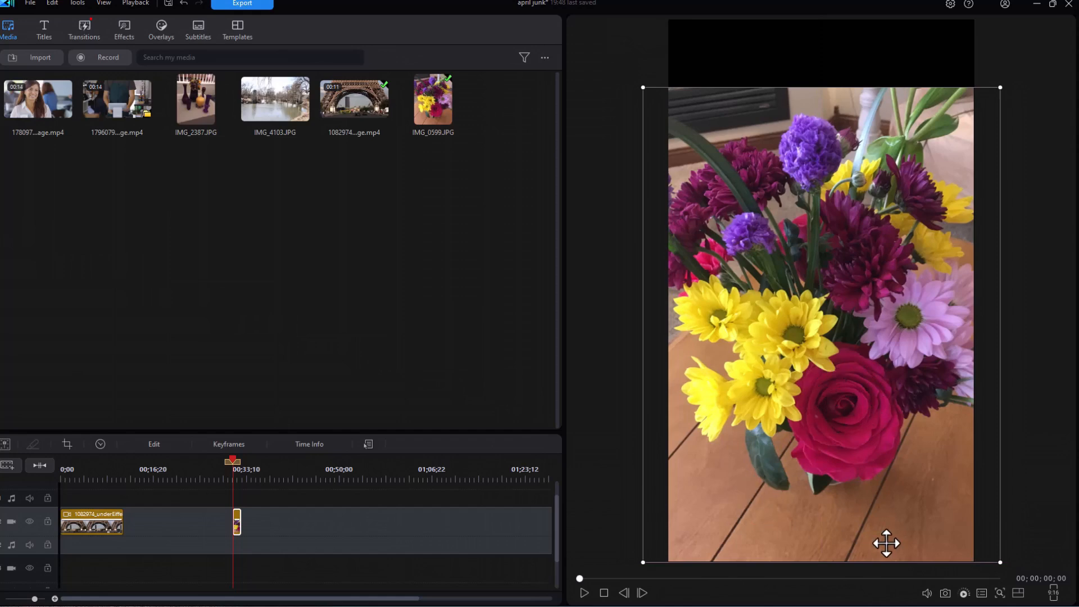
mouse_move(1057, 597)
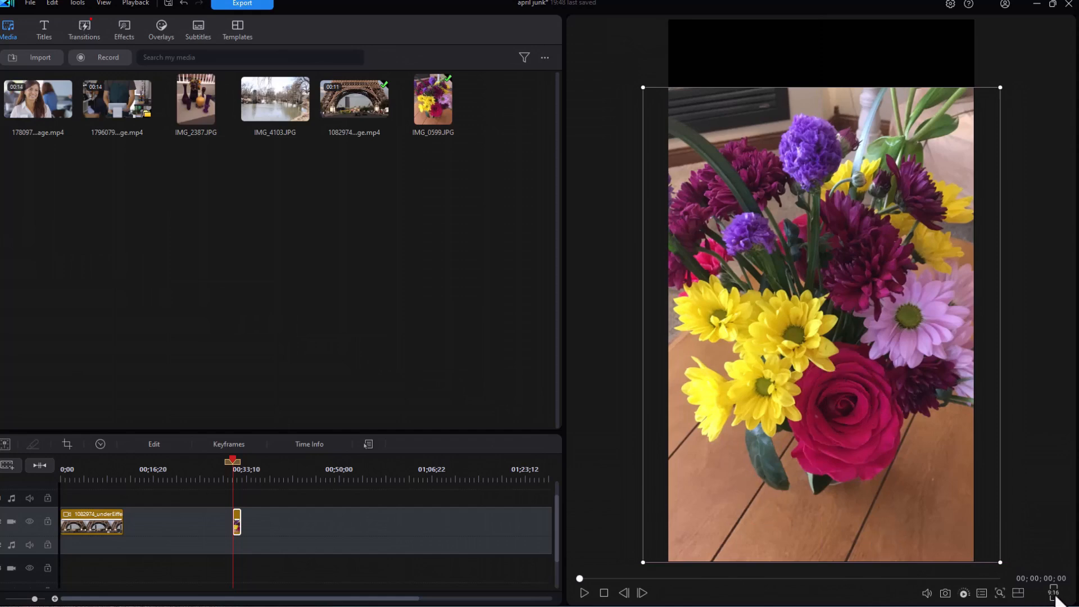
mouse_move(963, 505)
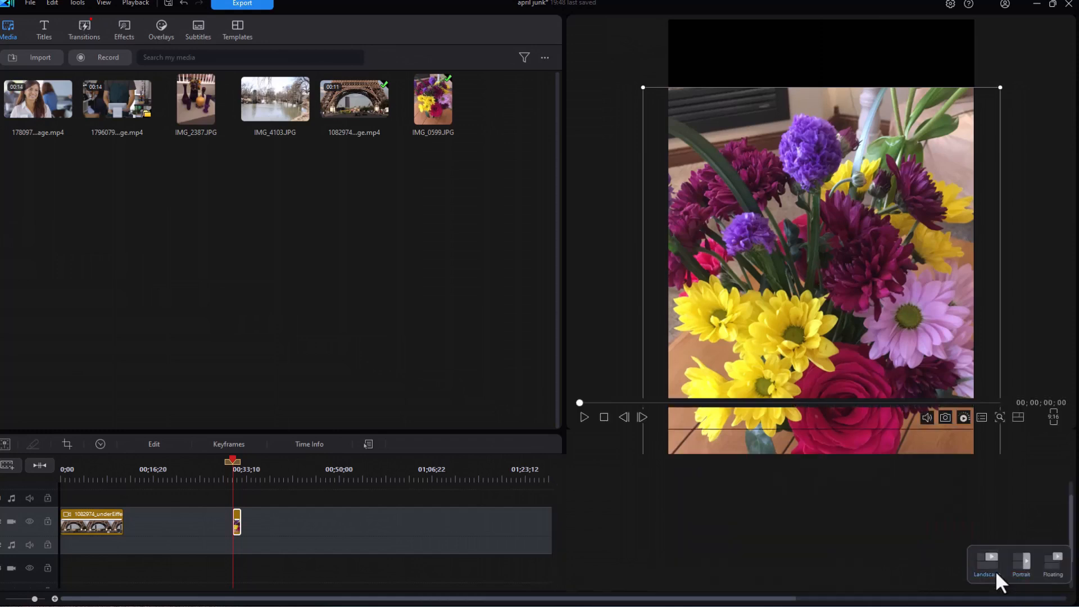
click(1022, 564)
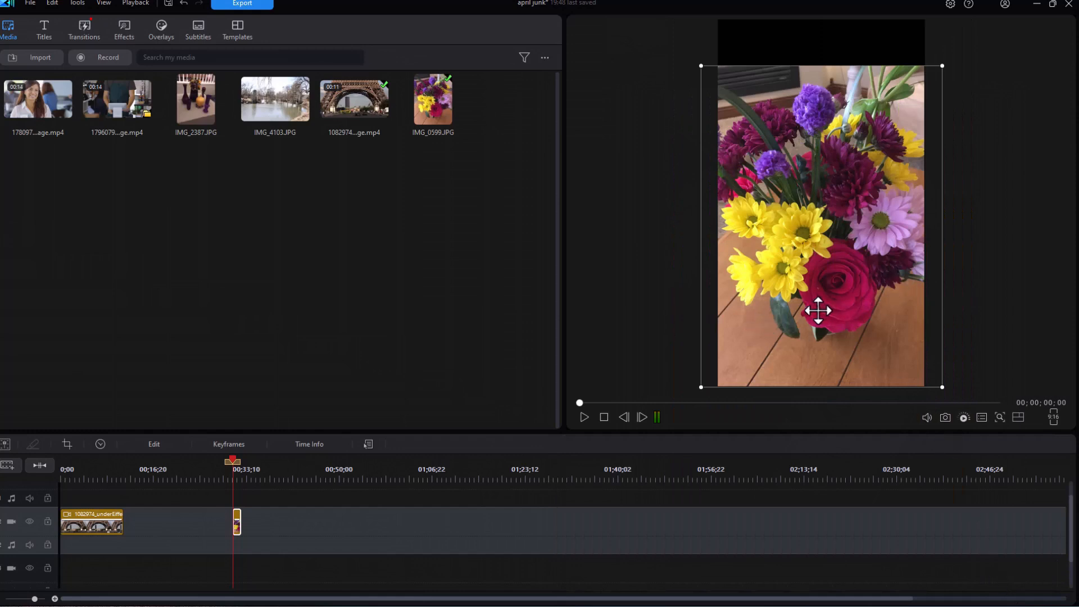
mouse_move(1015, 599)
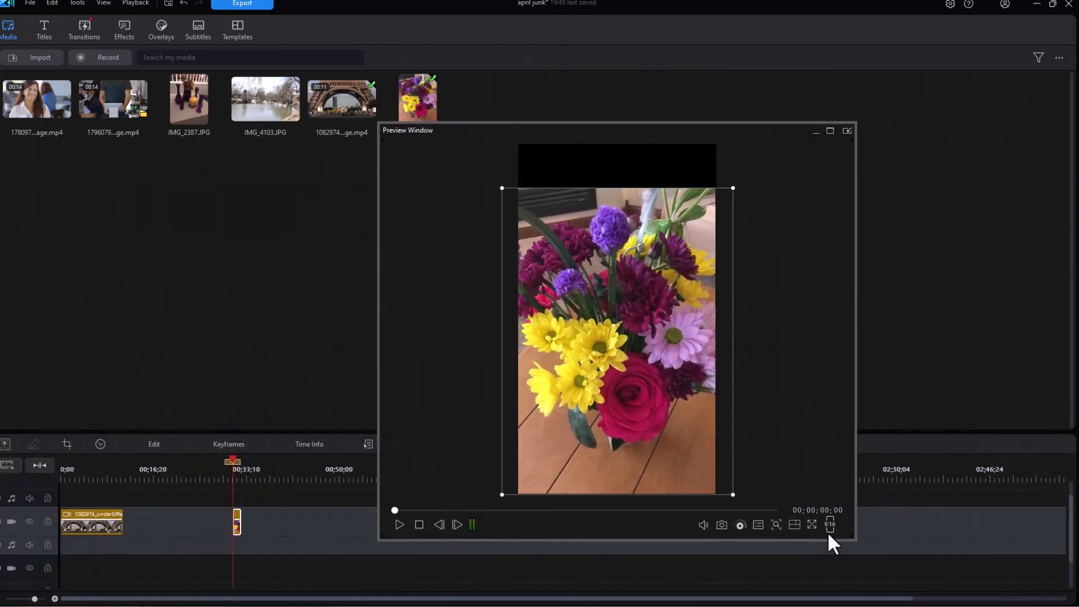
mouse_move(830, 525)
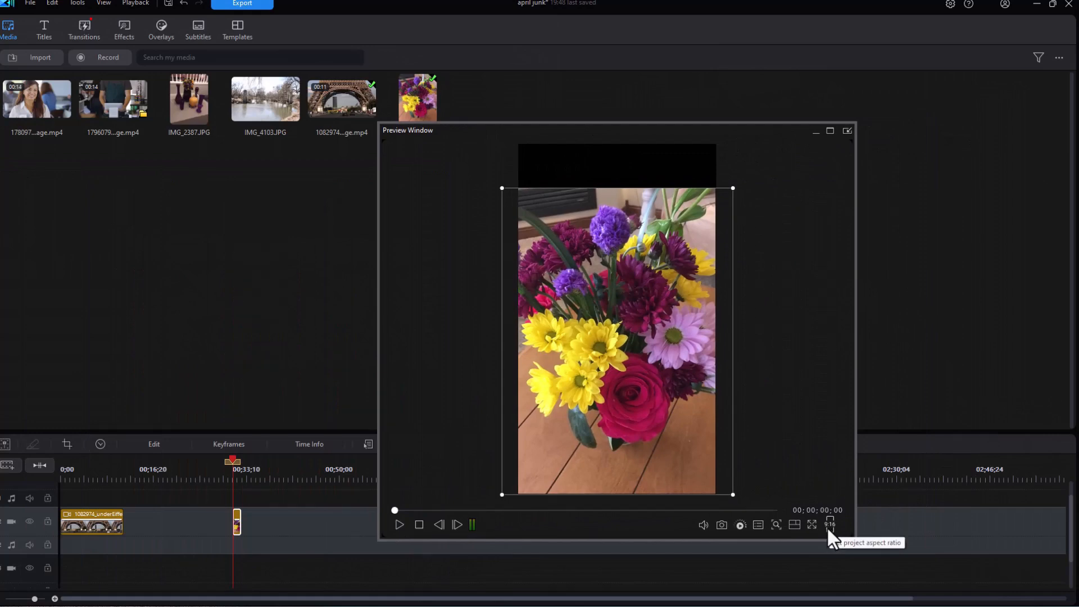
mouse_move(794, 525)
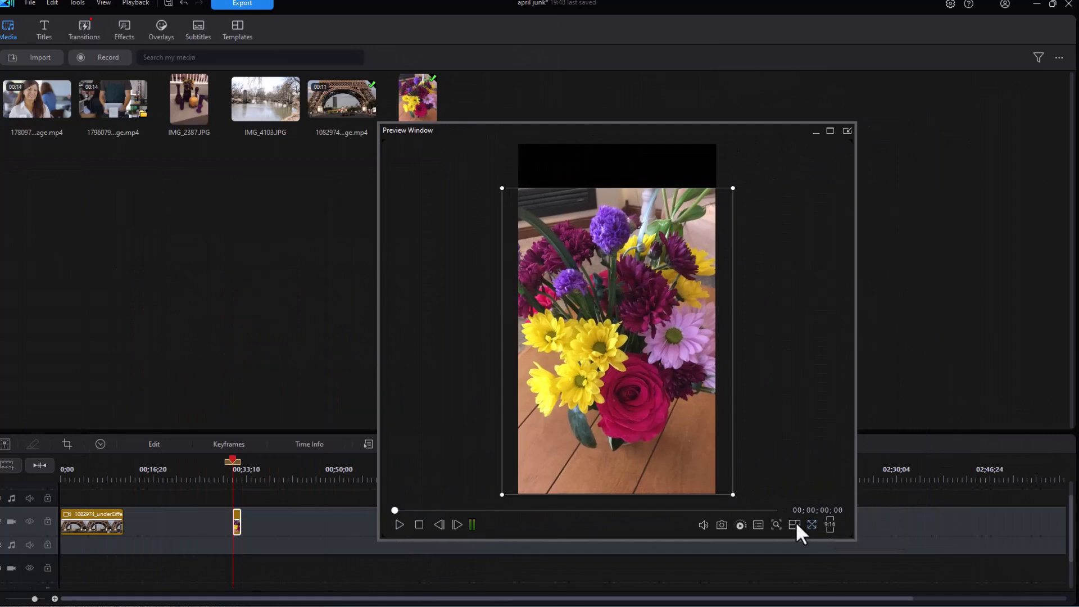
mouse_move(795, 525)
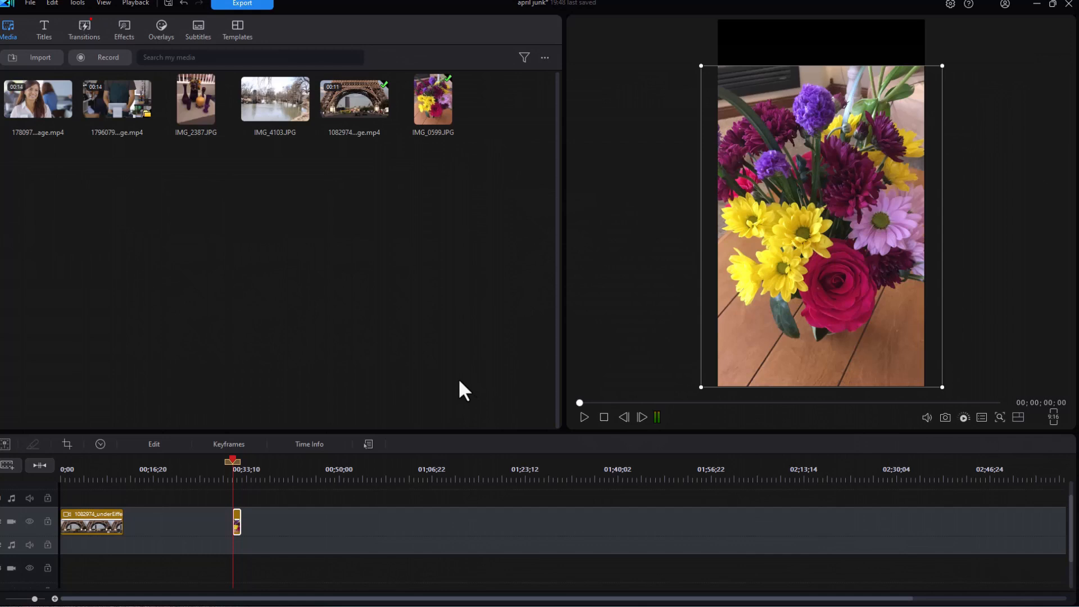
mouse_move(474, 363)
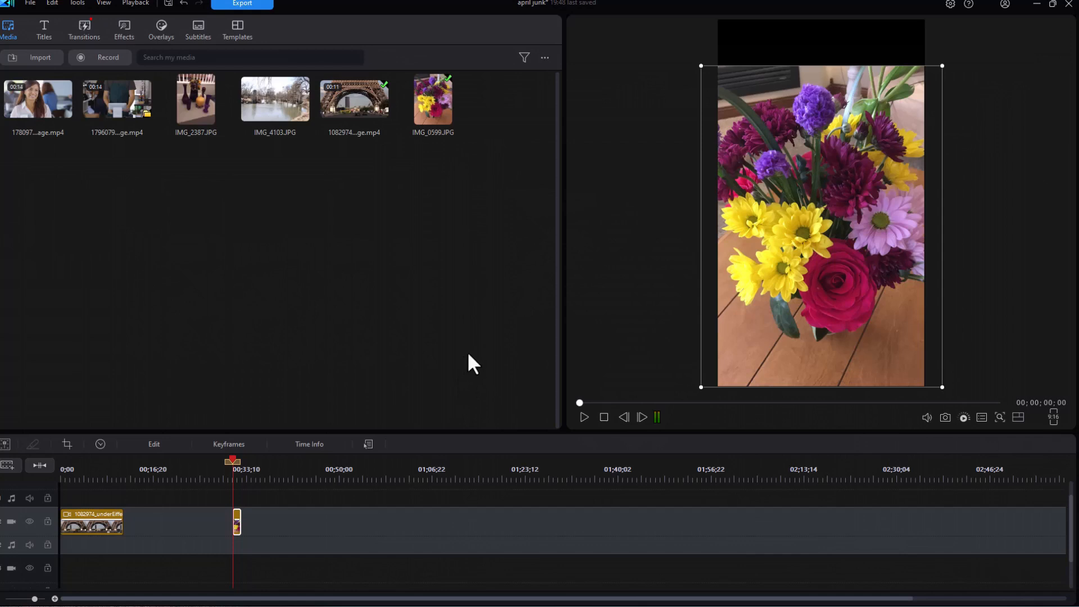
mouse_move(567, 279)
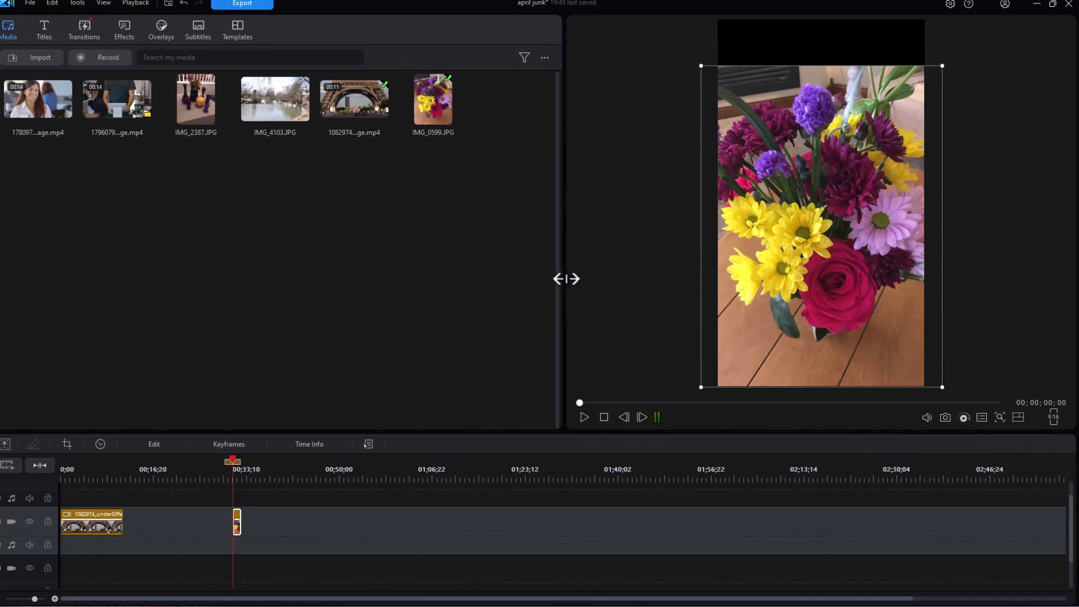
Narrow the media library, then undock it into a floating window via Dock/Undock Library Window.
drag(558, 275, 324, 276)
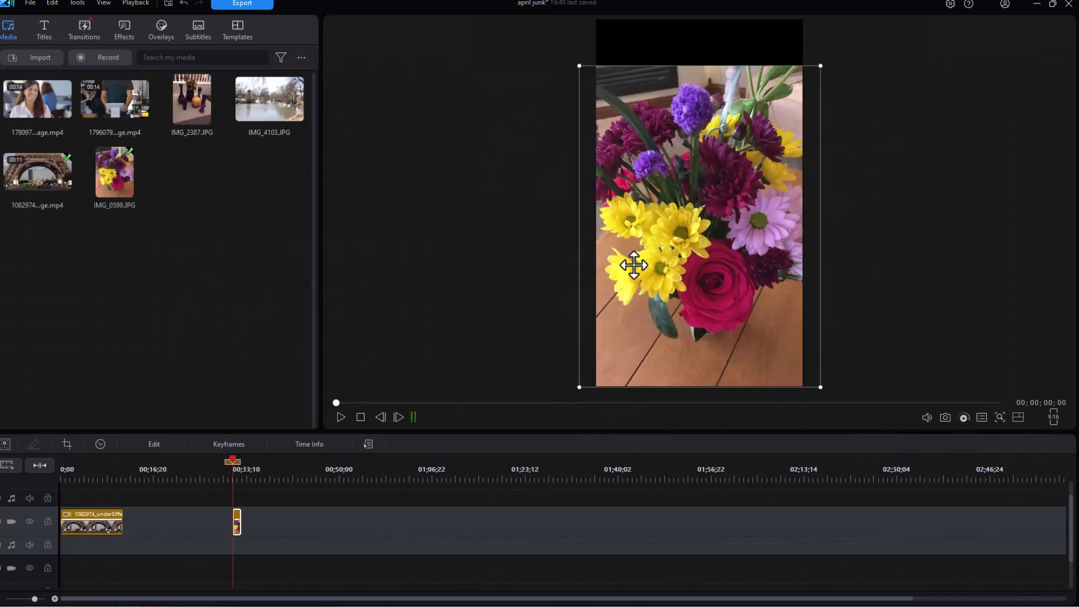
mouse_move(458, 508)
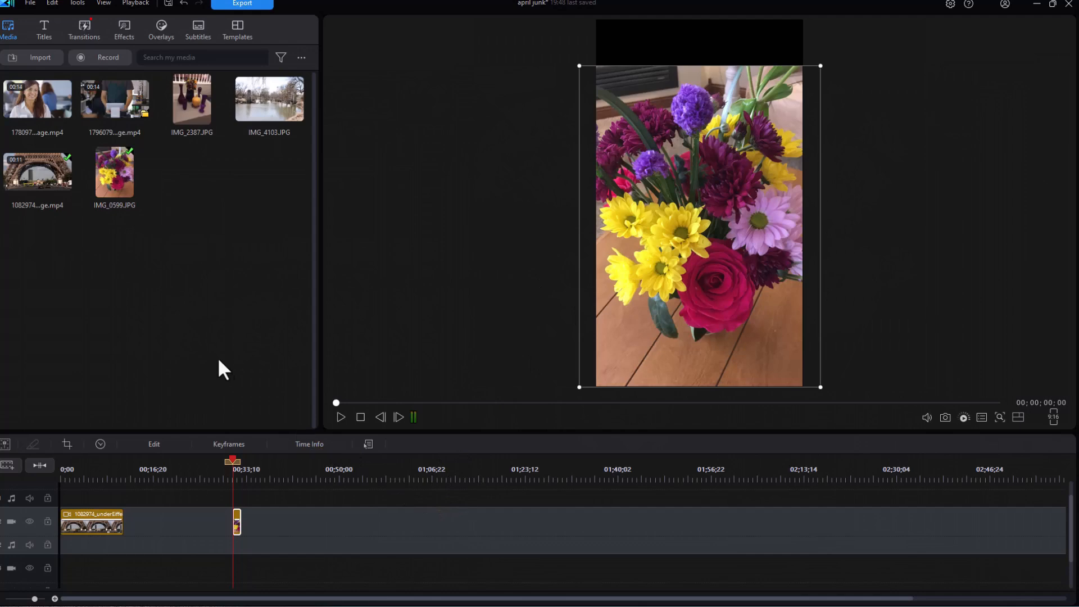
right_click(222, 369)
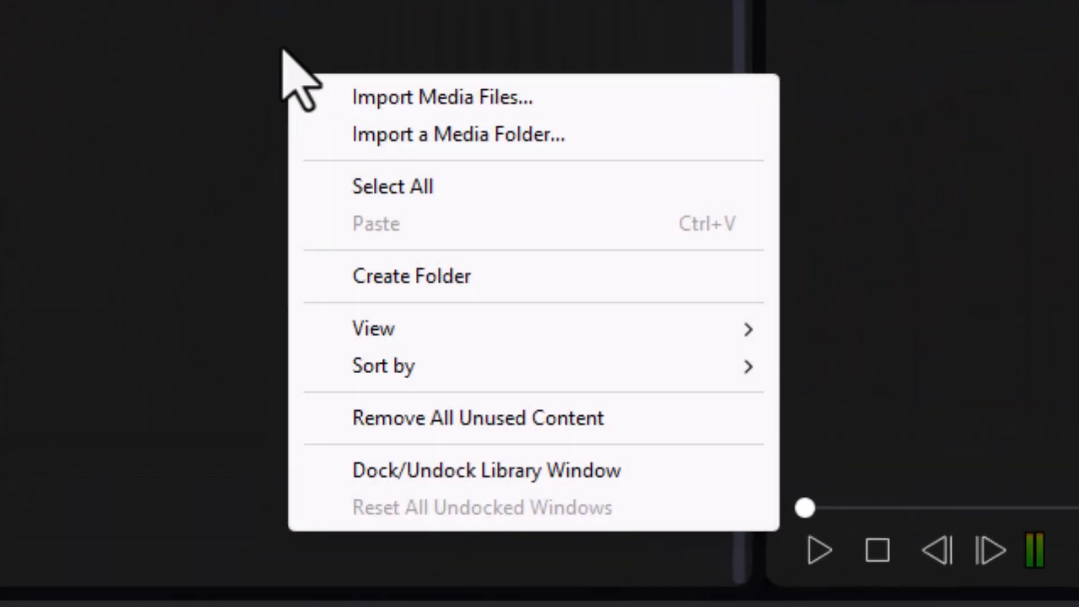
mouse_move(490, 470)
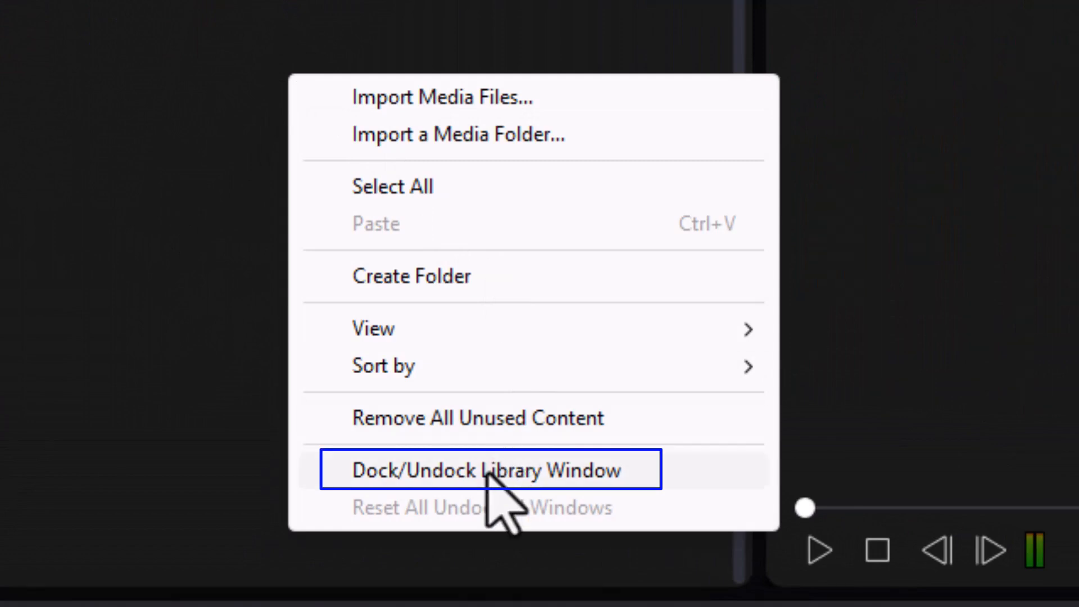
click(489, 470)
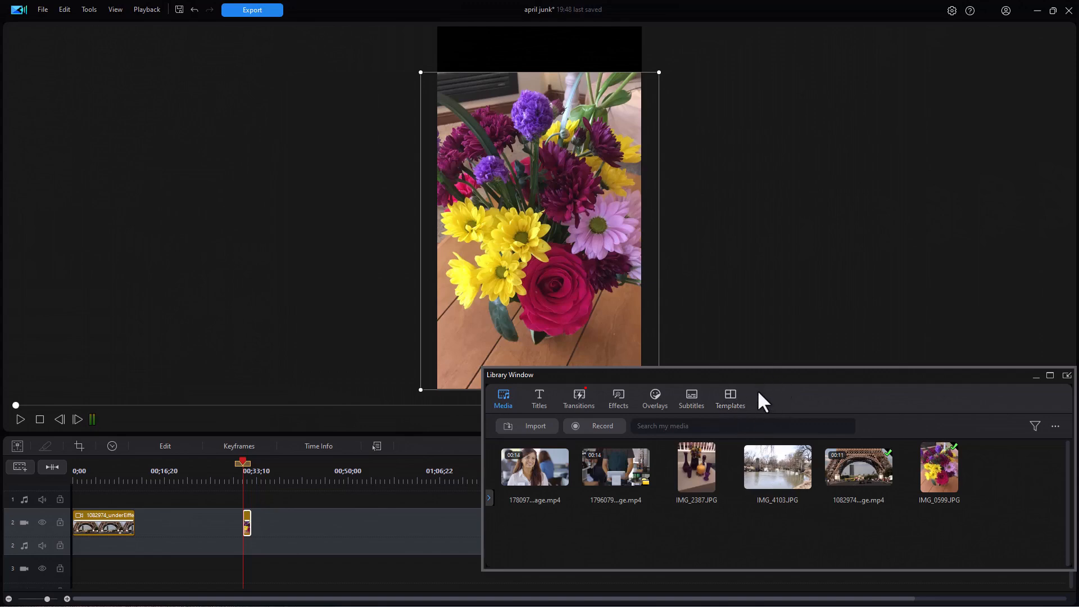
mouse_move(324, 549)
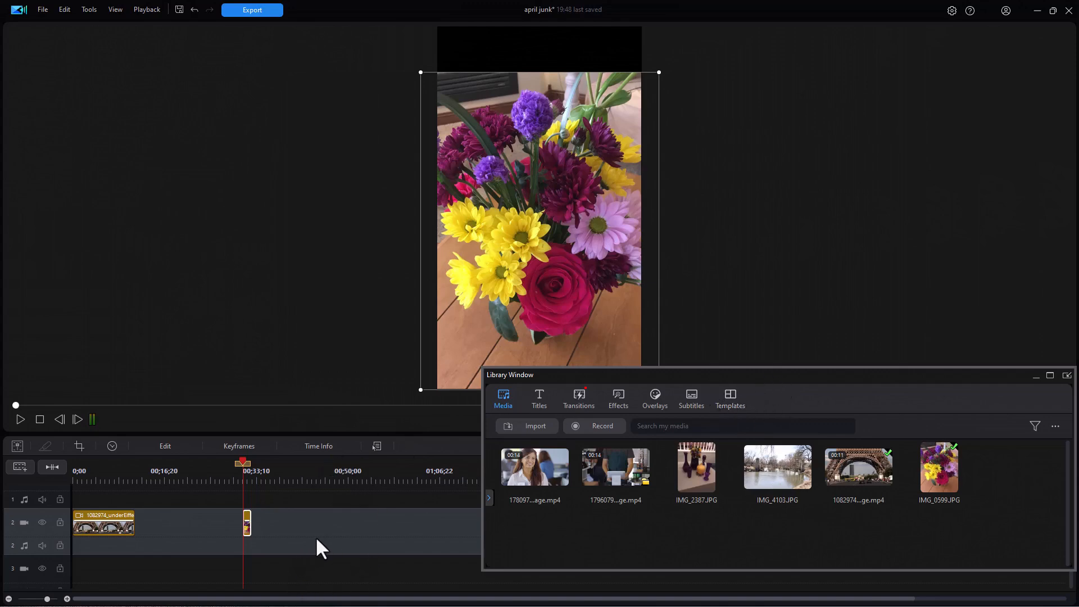
right_click(324, 548)
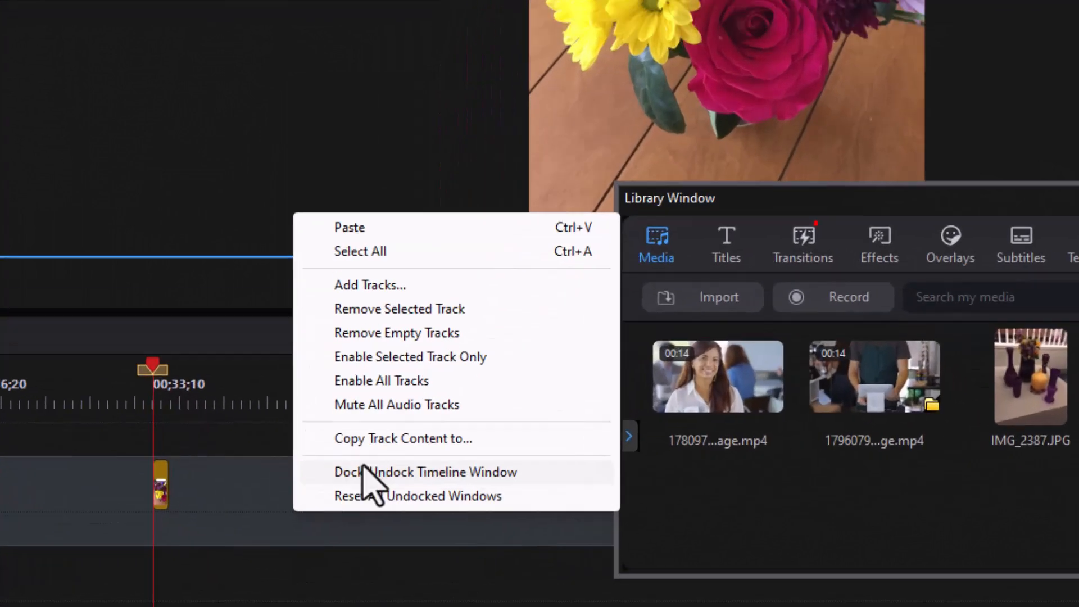
click(425, 472)
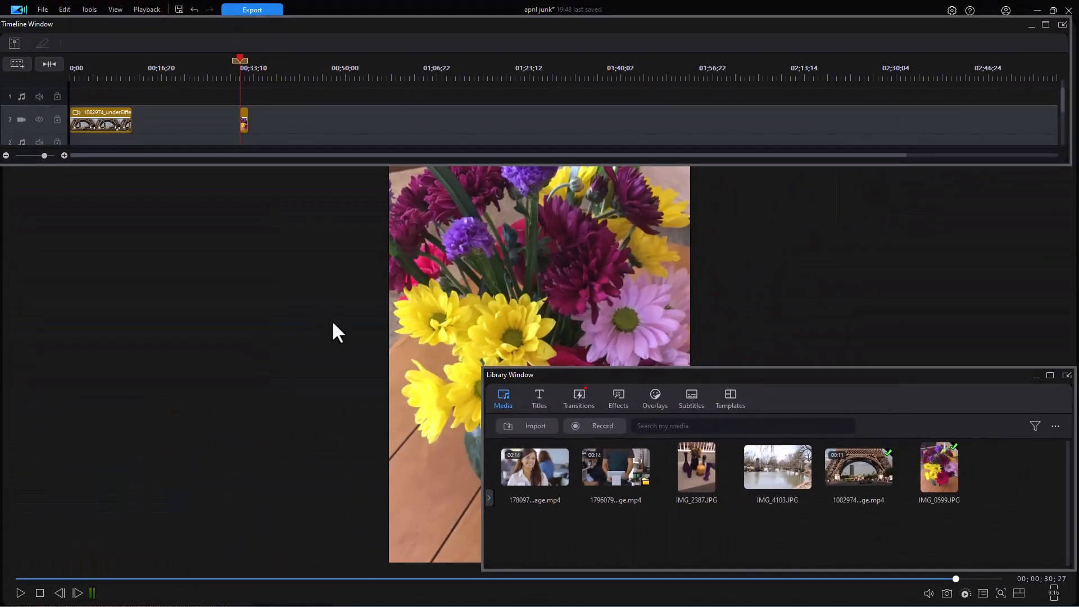
right_click(449, 323)
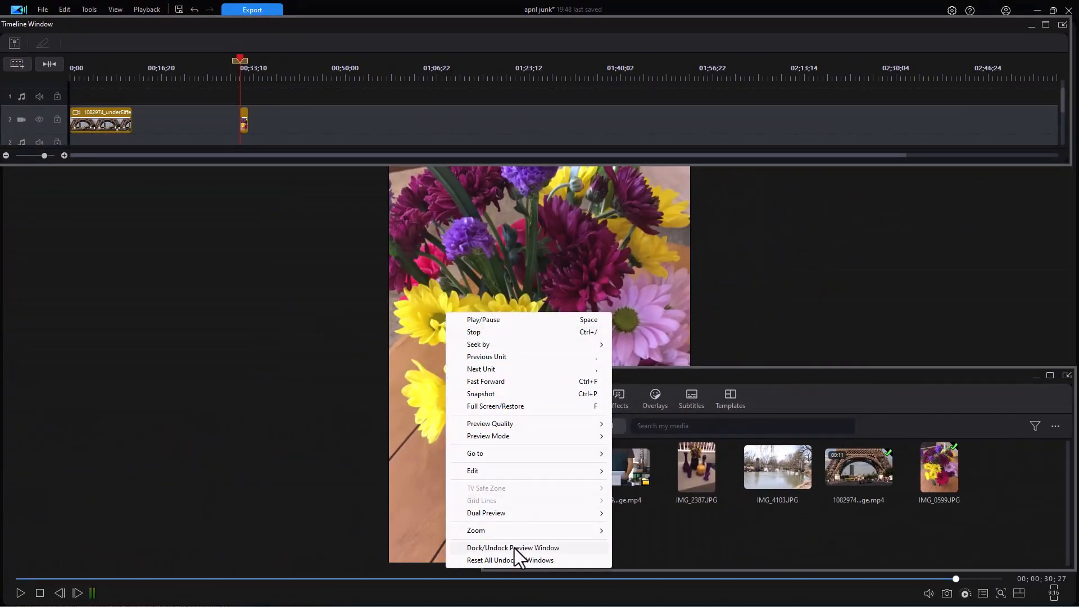
click(513, 548)
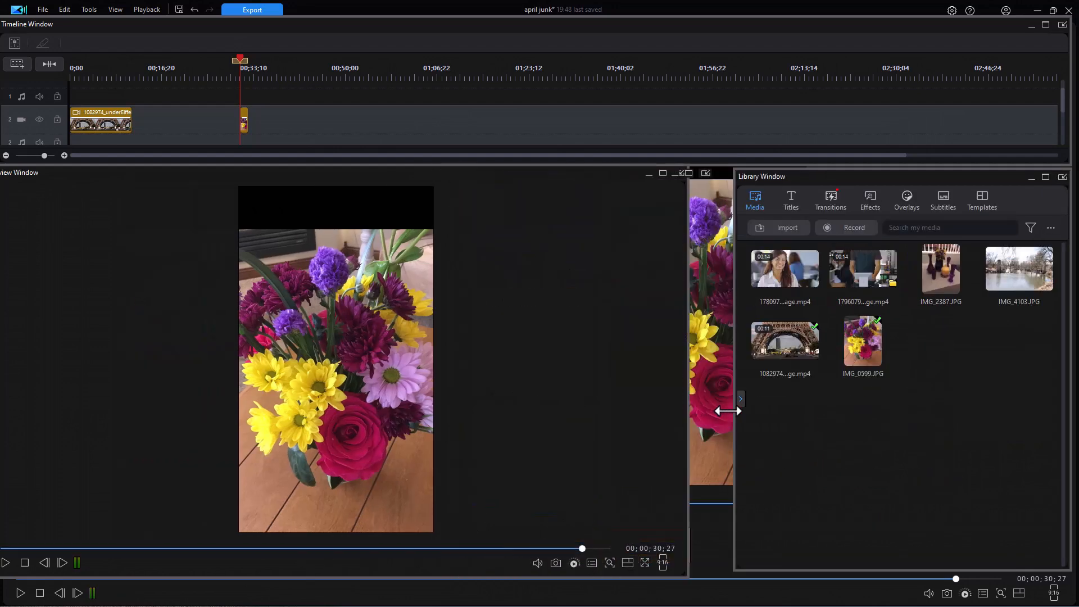
drag(692, 416, 726, 416)
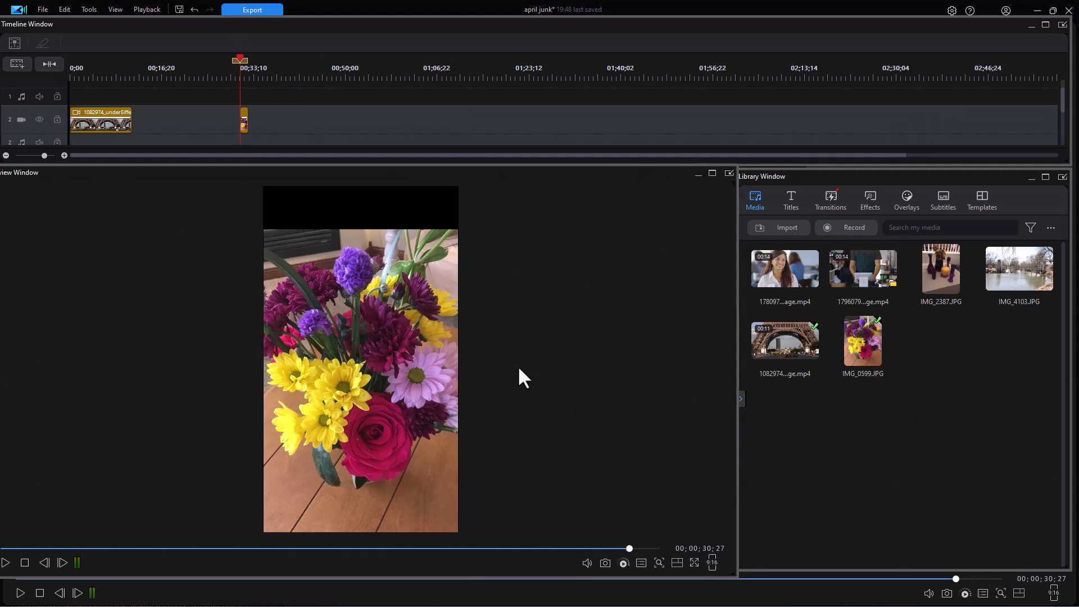
mouse_move(500, 381)
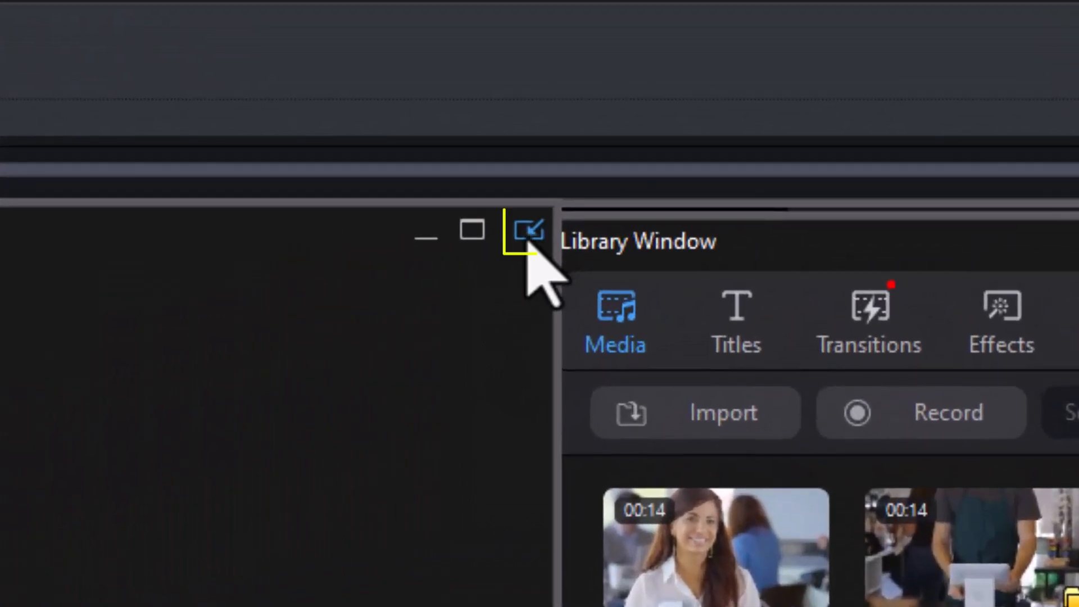
mouse_move(528, 230)
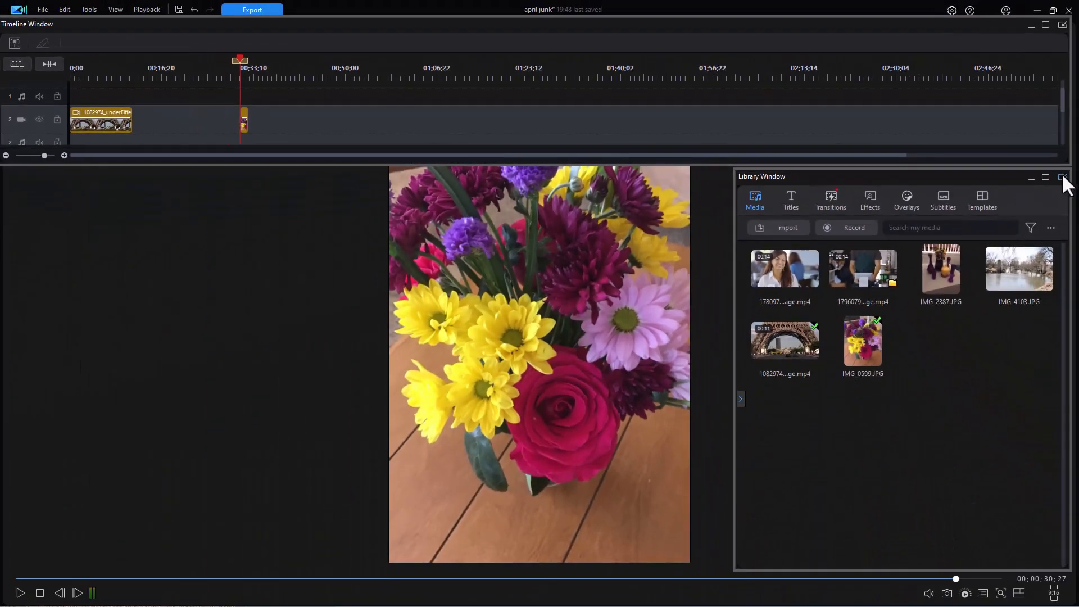
Dock the library, float the preview with Dock/Undock Preview Window, then dock it back.
click(1045, 176)
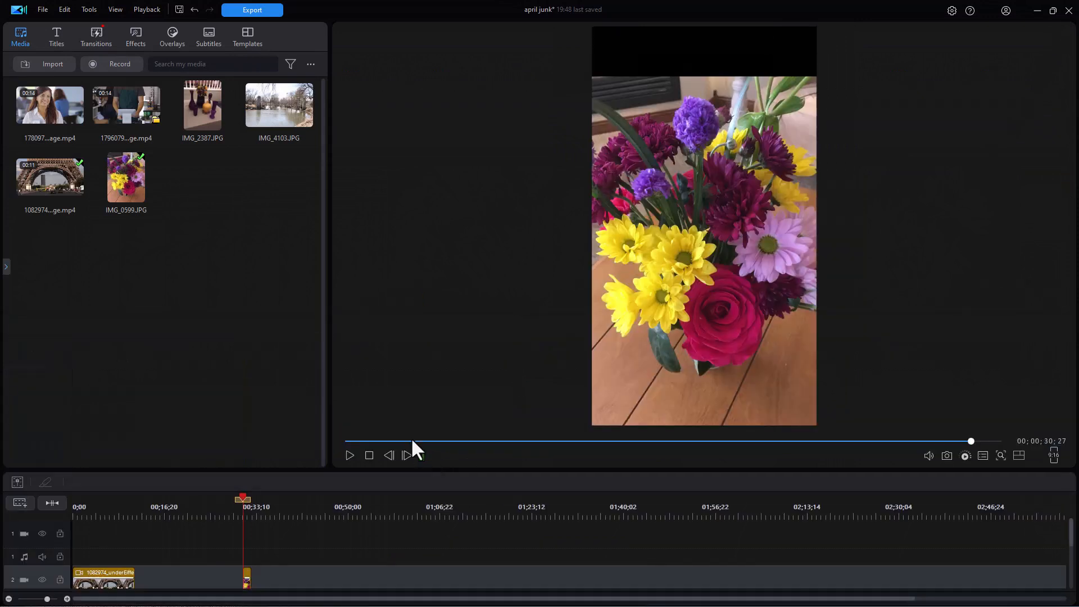
click(348, 456)
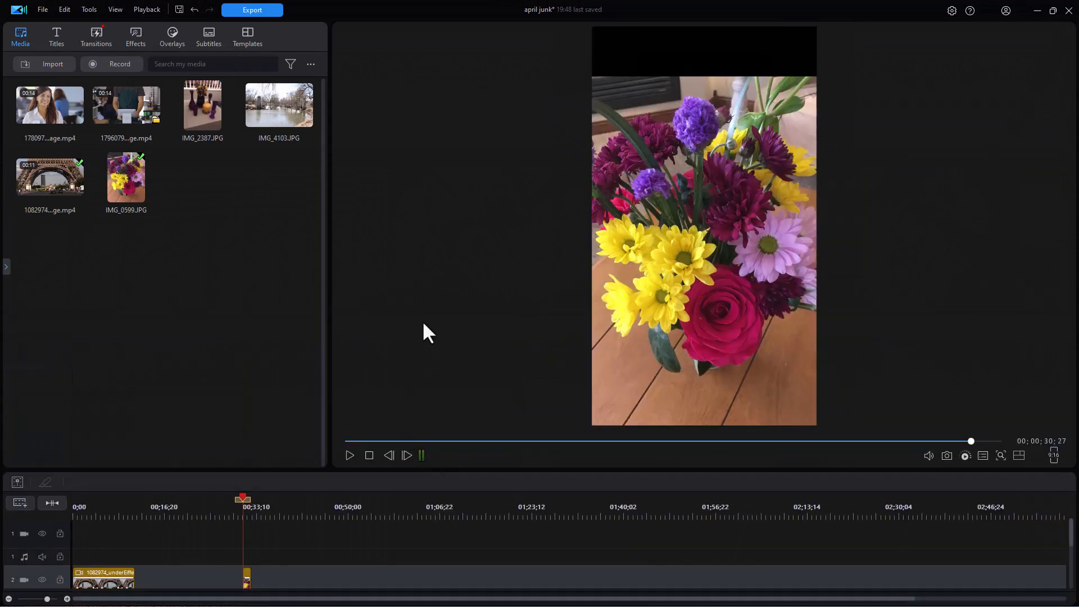
mouse_move(220, 241)
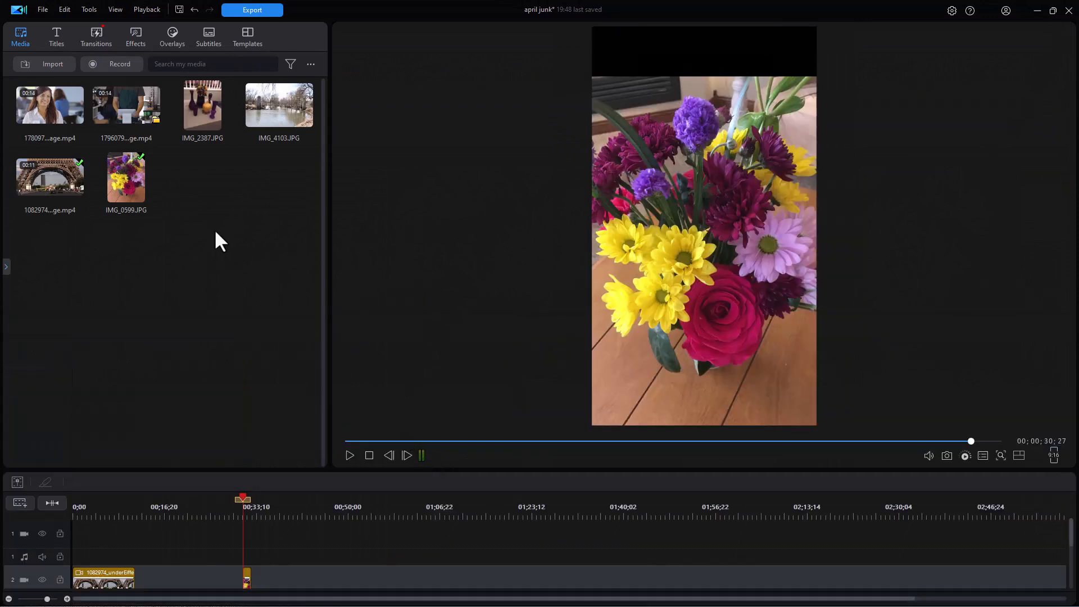
mouse_move(267, 372)
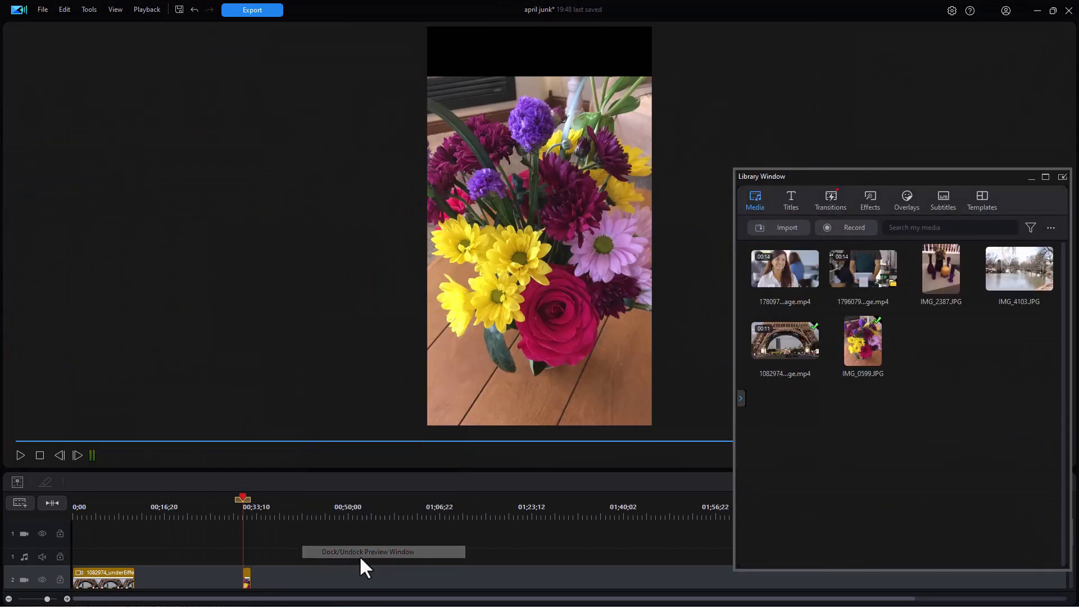
click(364, 551)
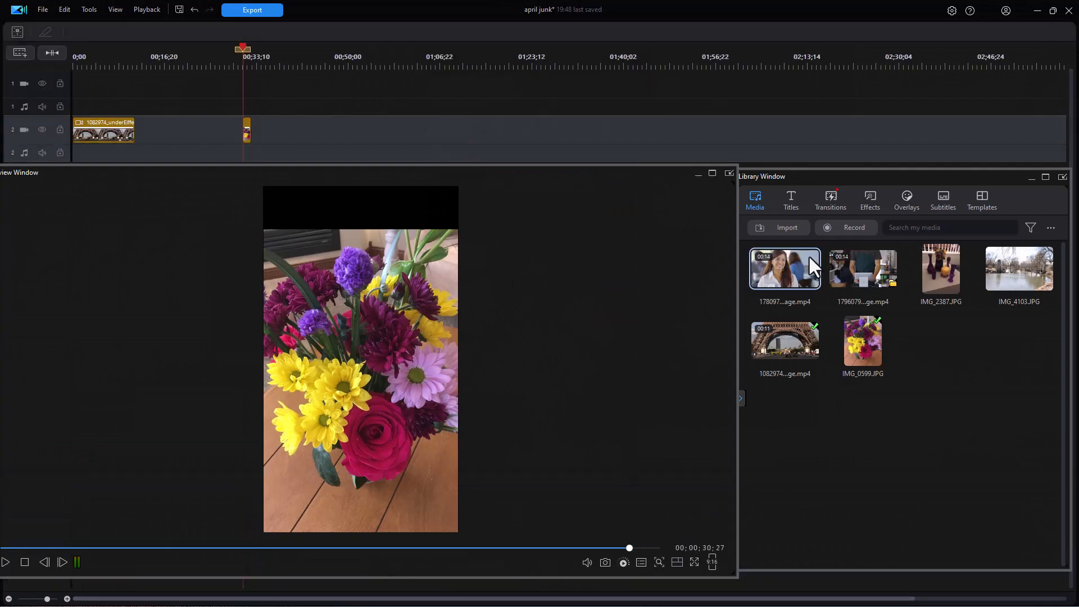
mouse_move(517, 335)
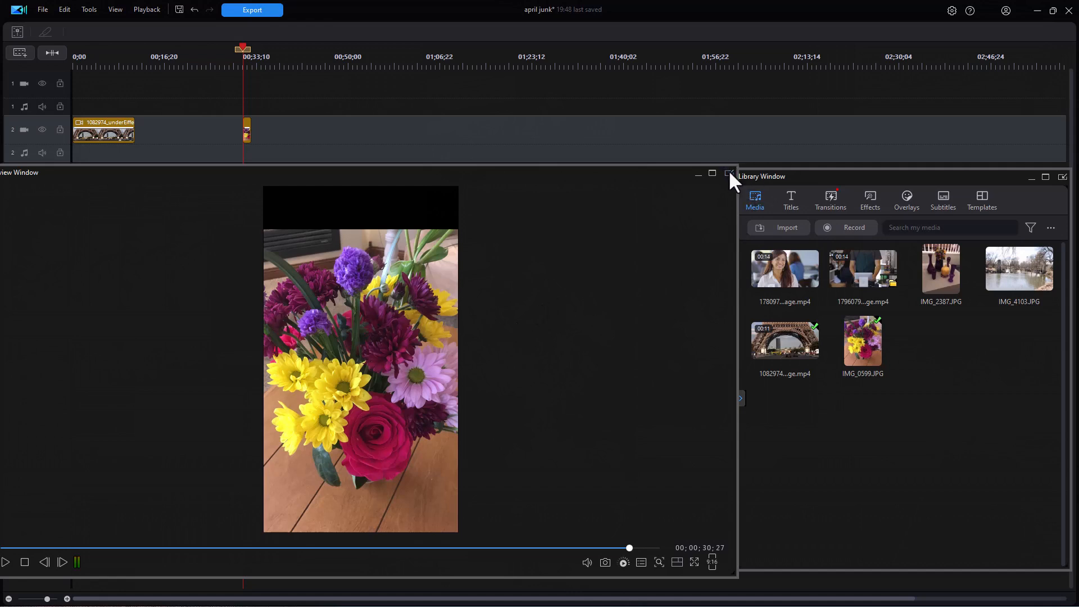
click(728, 173)
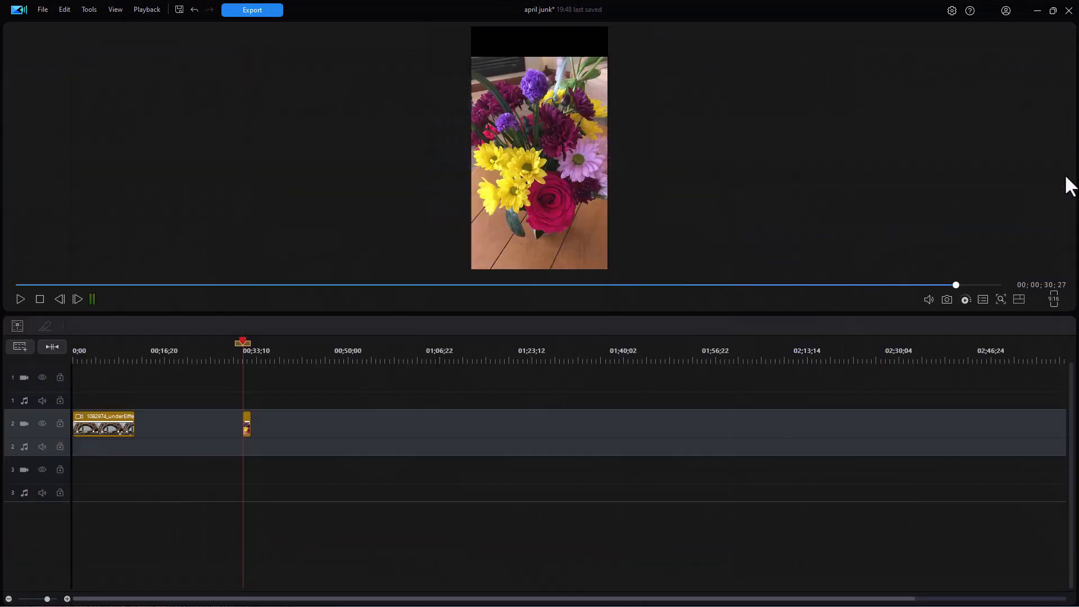
Reset all undocked windows to restore the default three-panel layout.
click(20, 36)
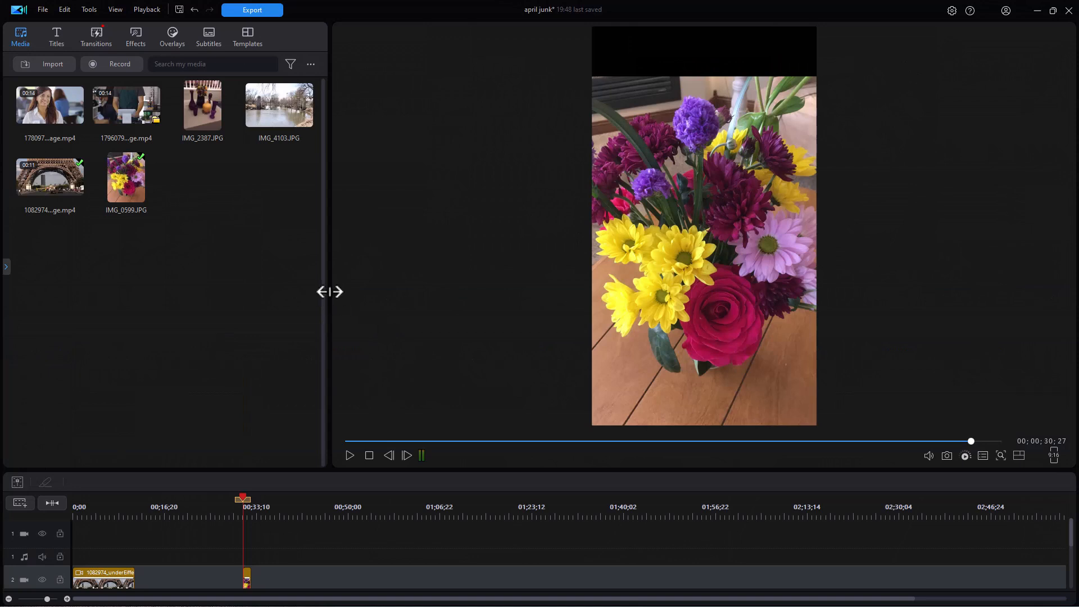
mouse_move(328, 307)
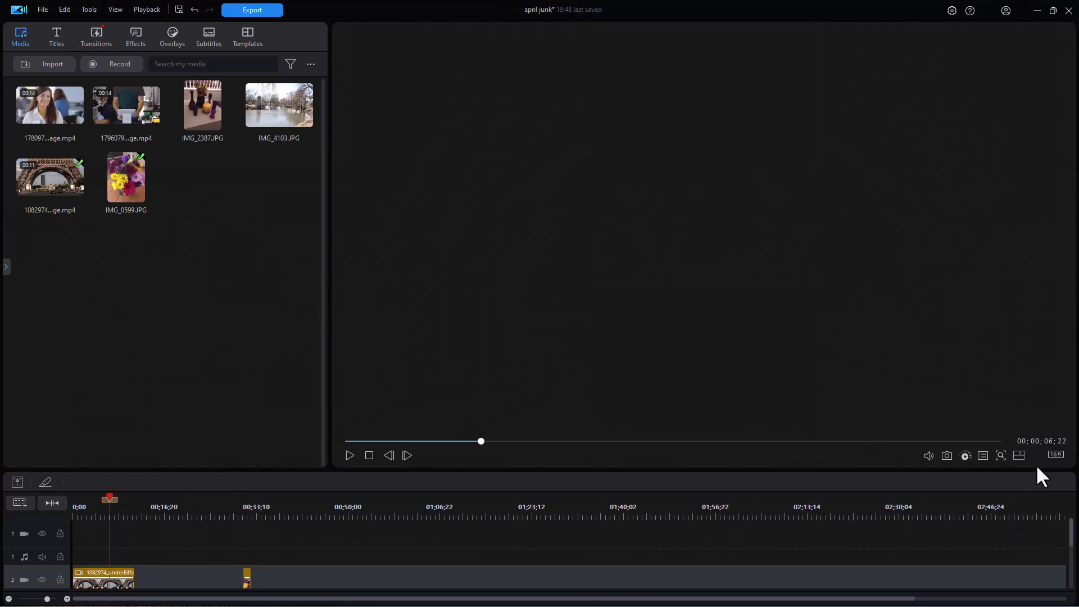
mouse_move(830, 331)
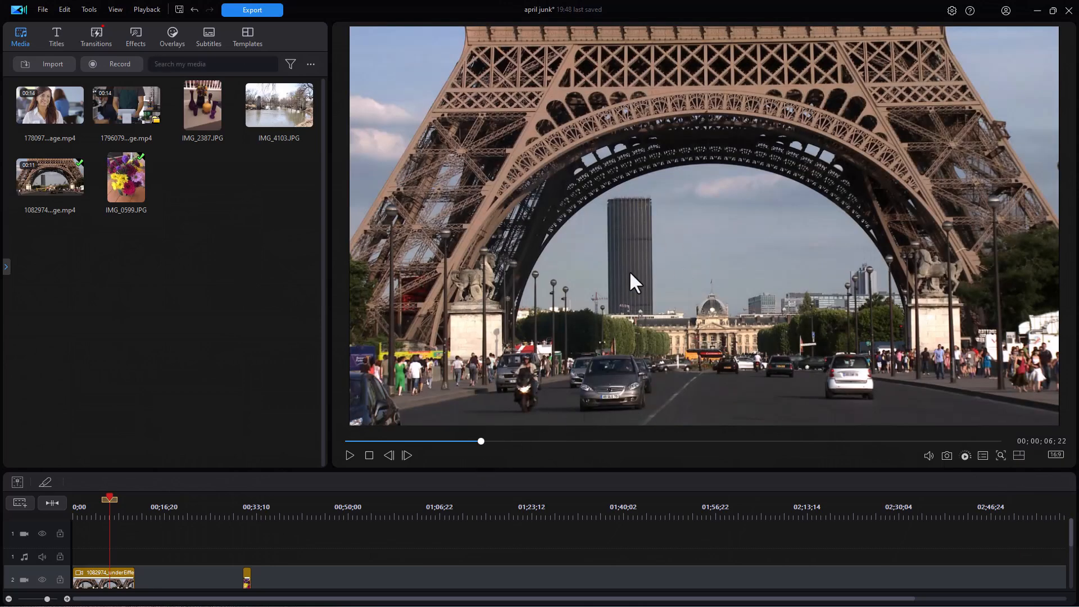
mouse_move(760, 237)
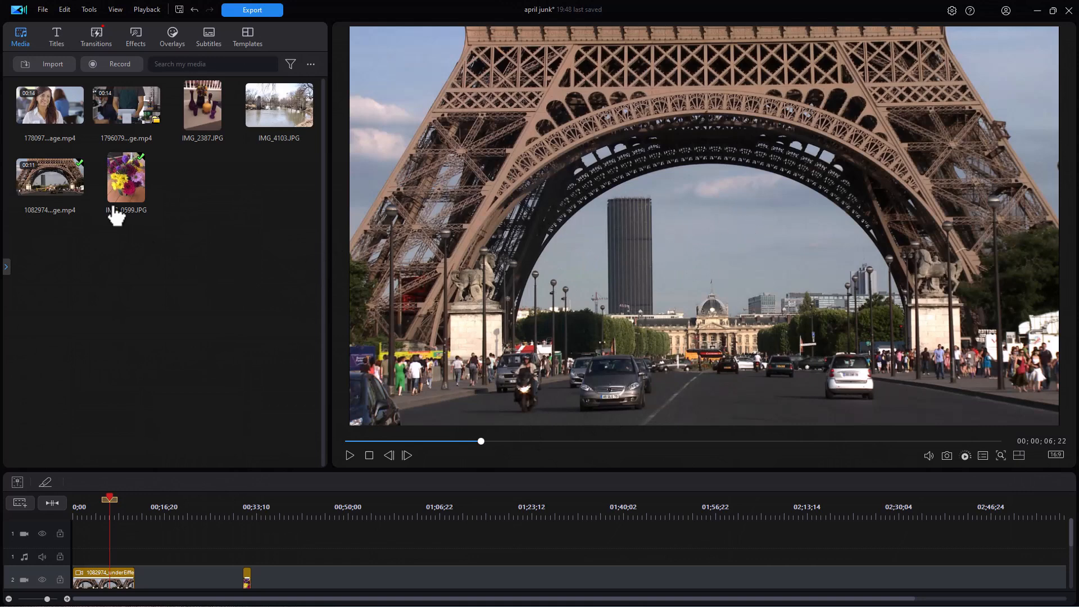
Show the Titles library and browse through its templates.
click(56, 38)
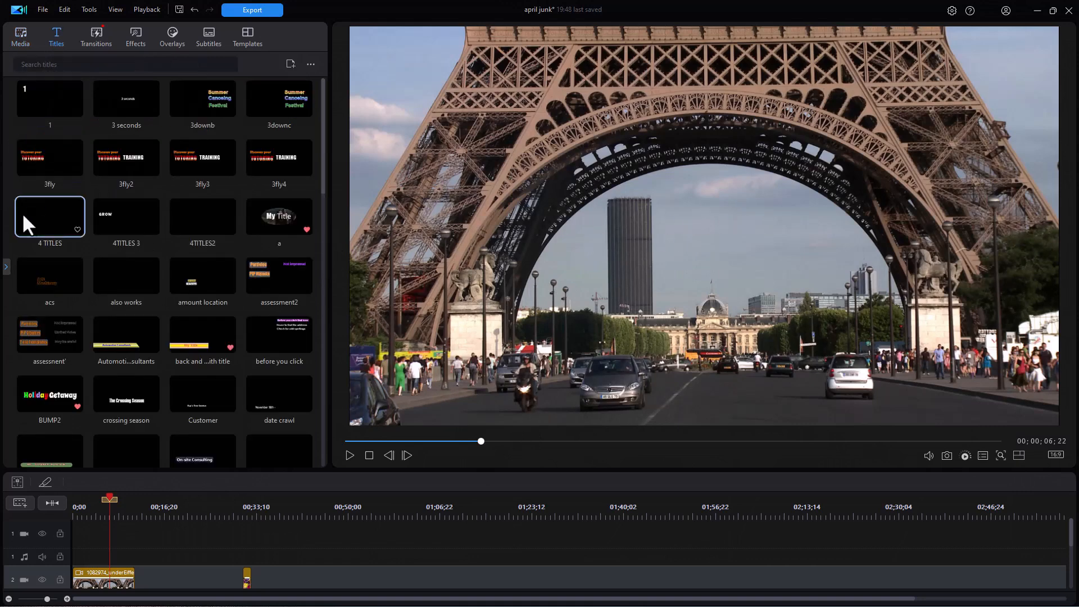
mouse_move(203, 217)
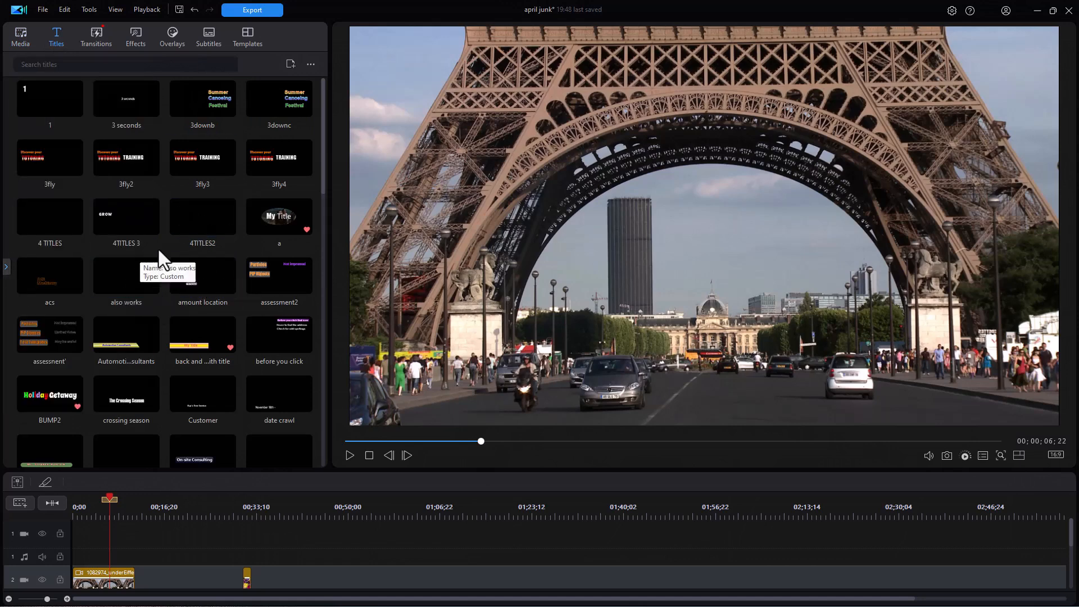
scroll(down, 3)
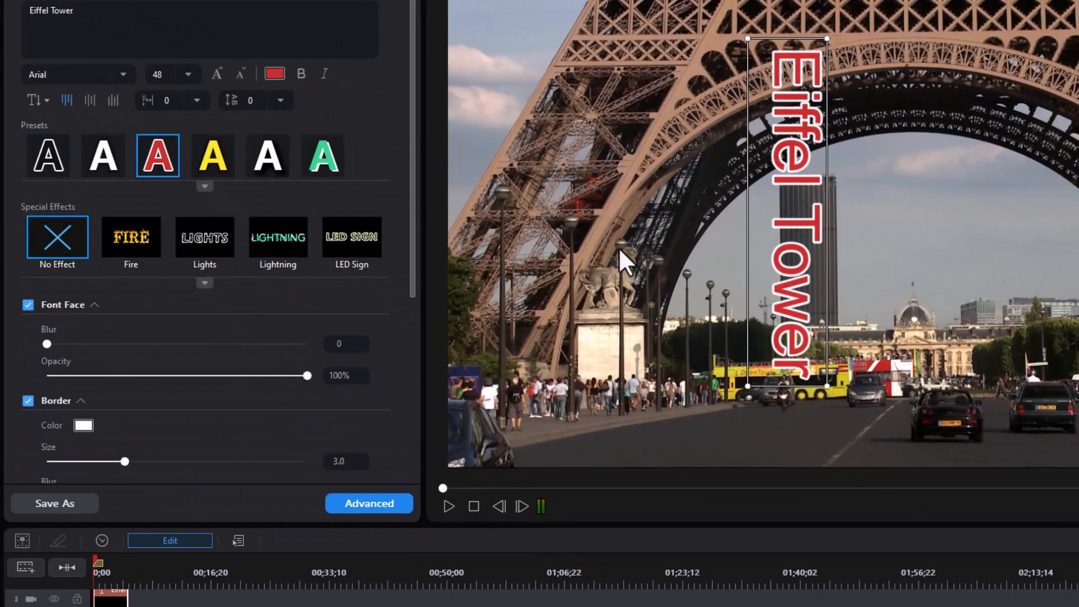
mouse_move(631, 256)
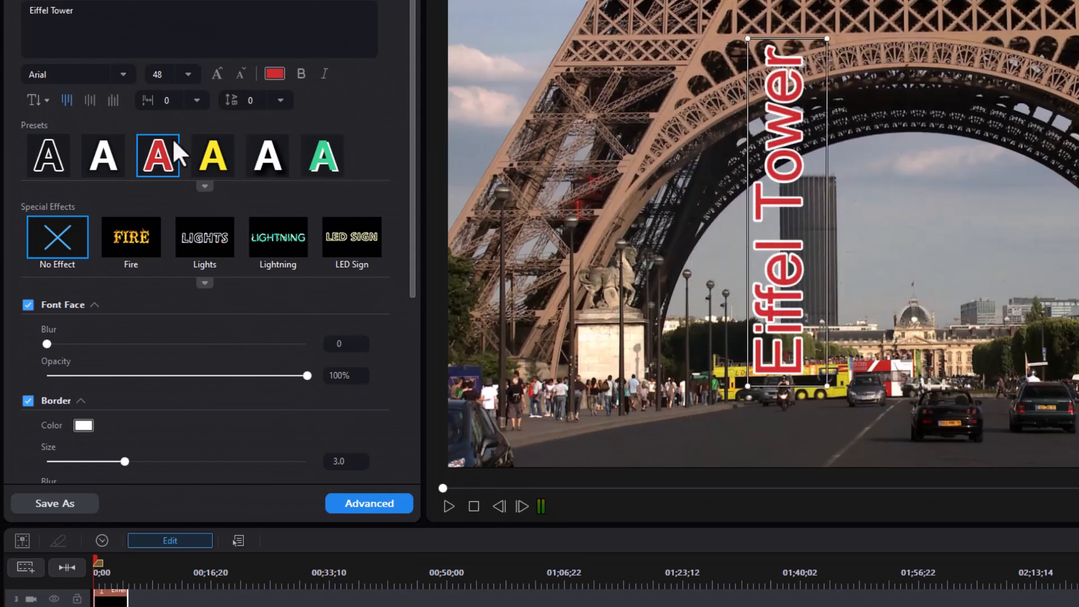
Set the Eiffel Tower title's text direction to horizontal.
click(33, 100)
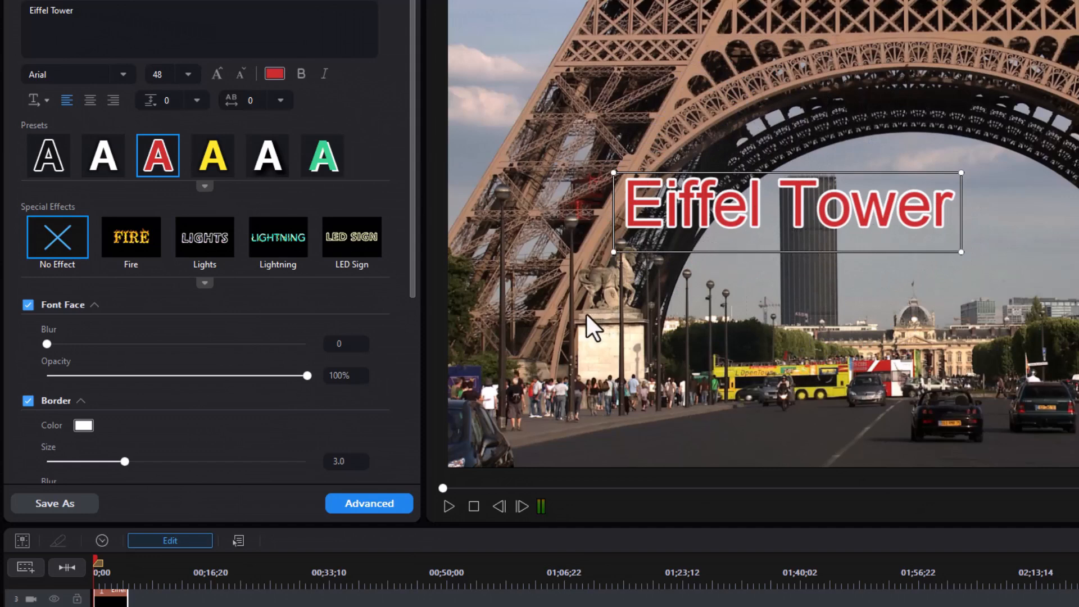
mouse_move(591, 334)
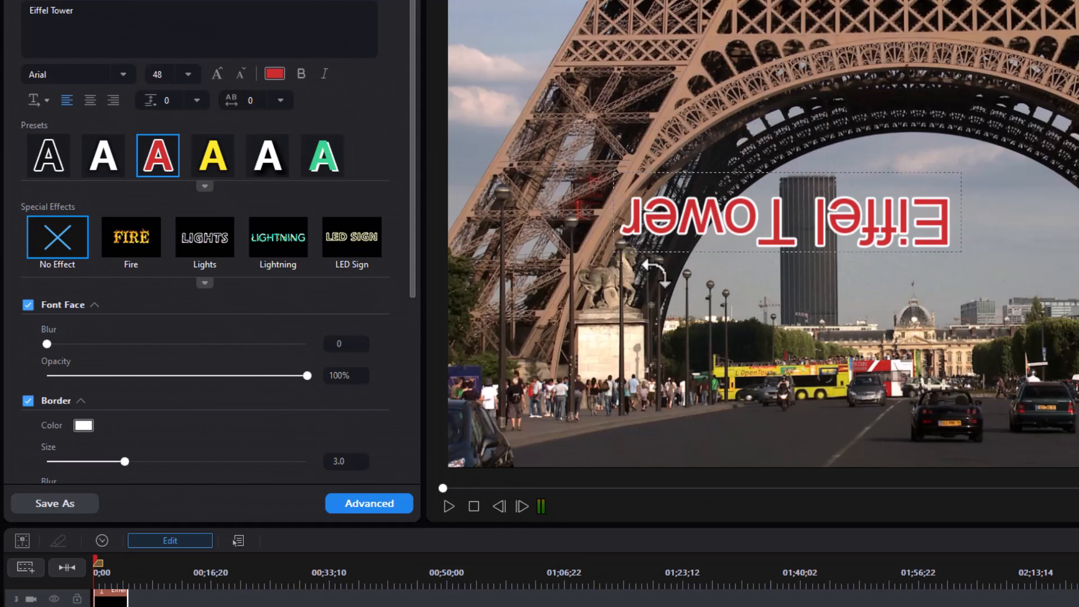
Rotate the title to a slight clockwise tilt along the arch and review the text direction choices.
drag(658, 279, 953, 182)
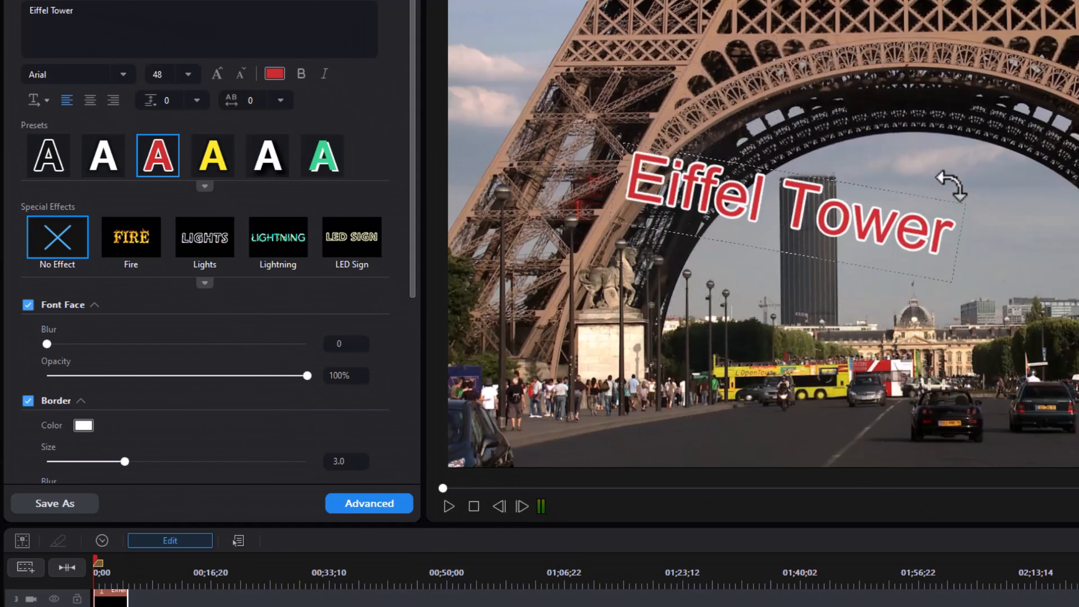
drag(957, 178, 970, 162)
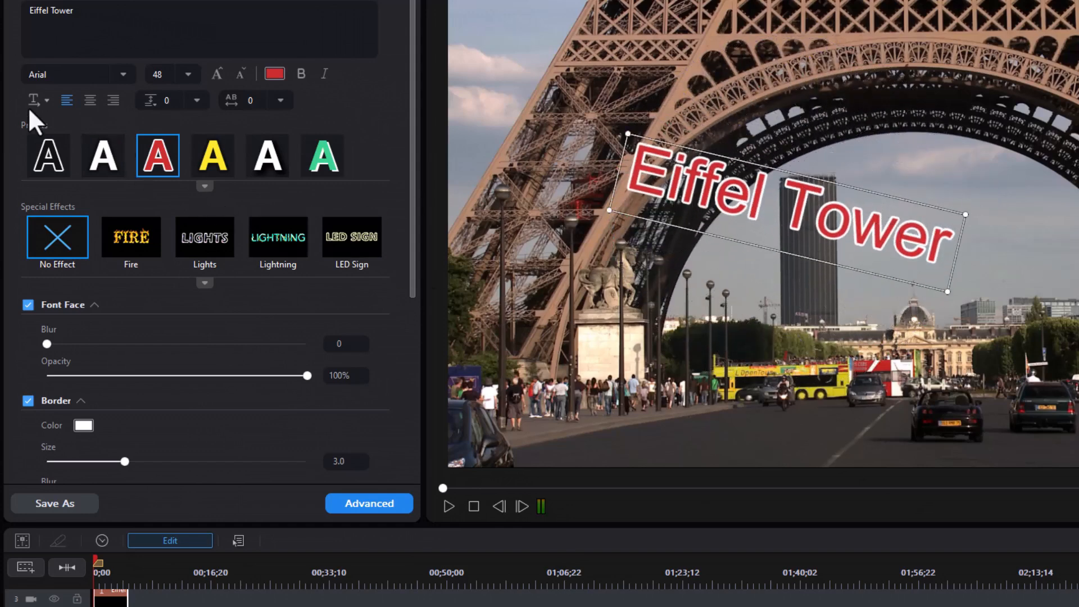
mouse_move(32, 100)
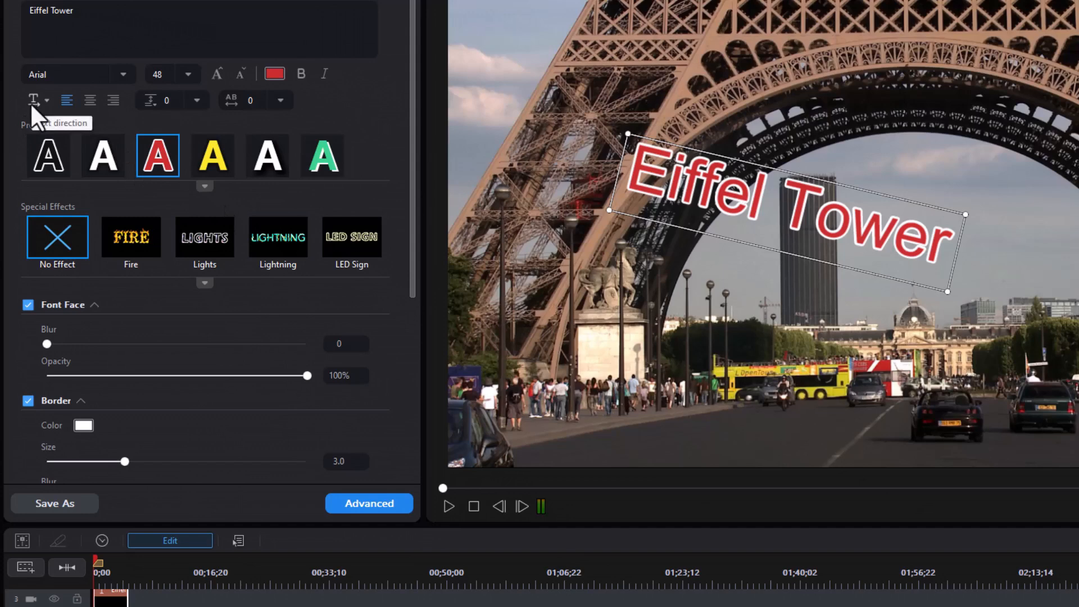
click(103, 155)
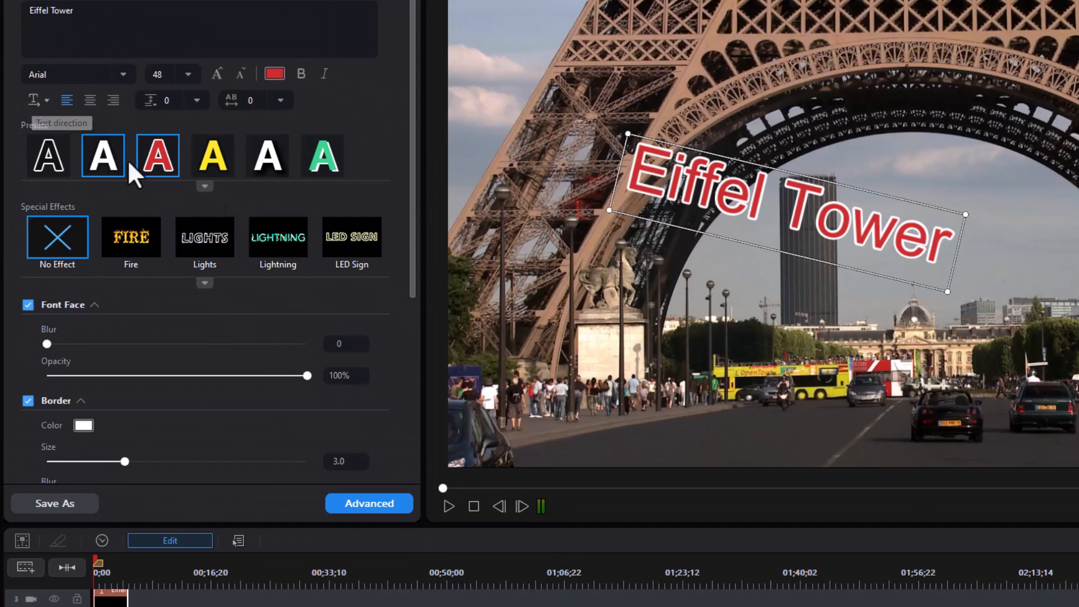
click(158, 155)
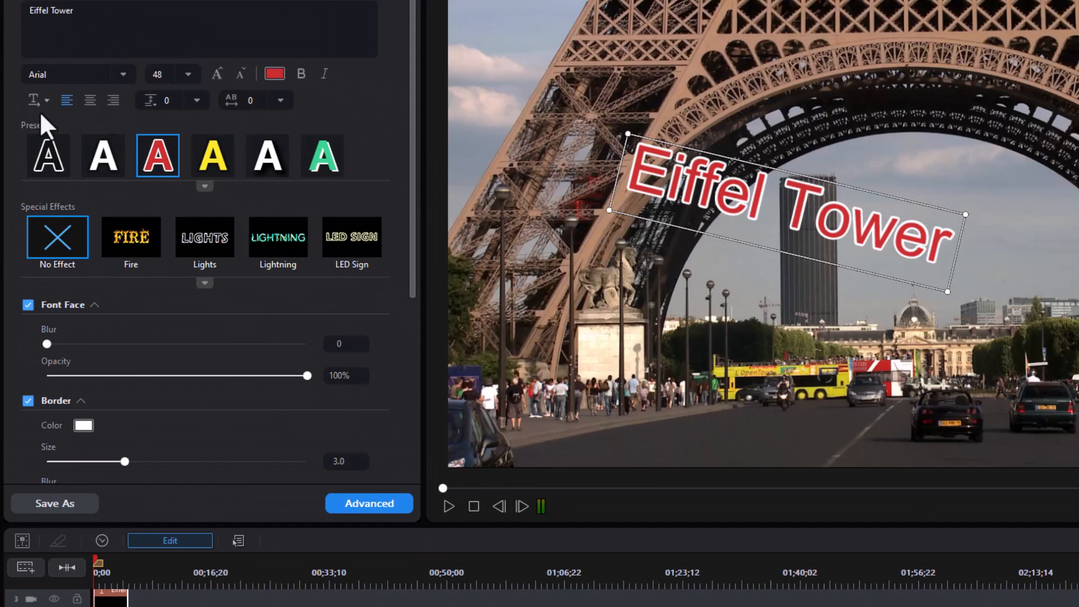
mouse_move(408, 227)
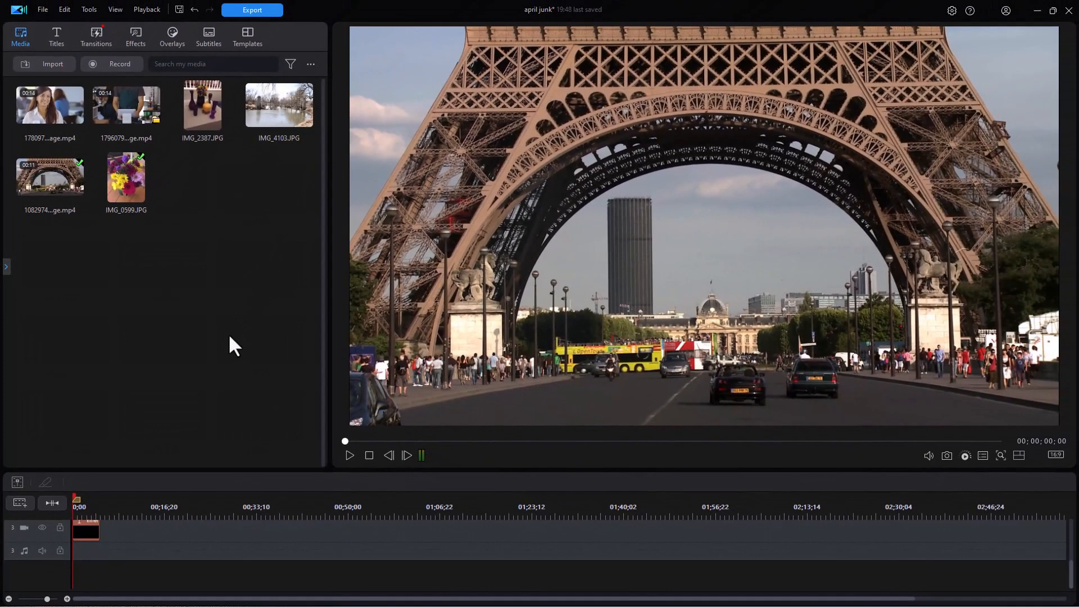
mouse_move(260, 420)
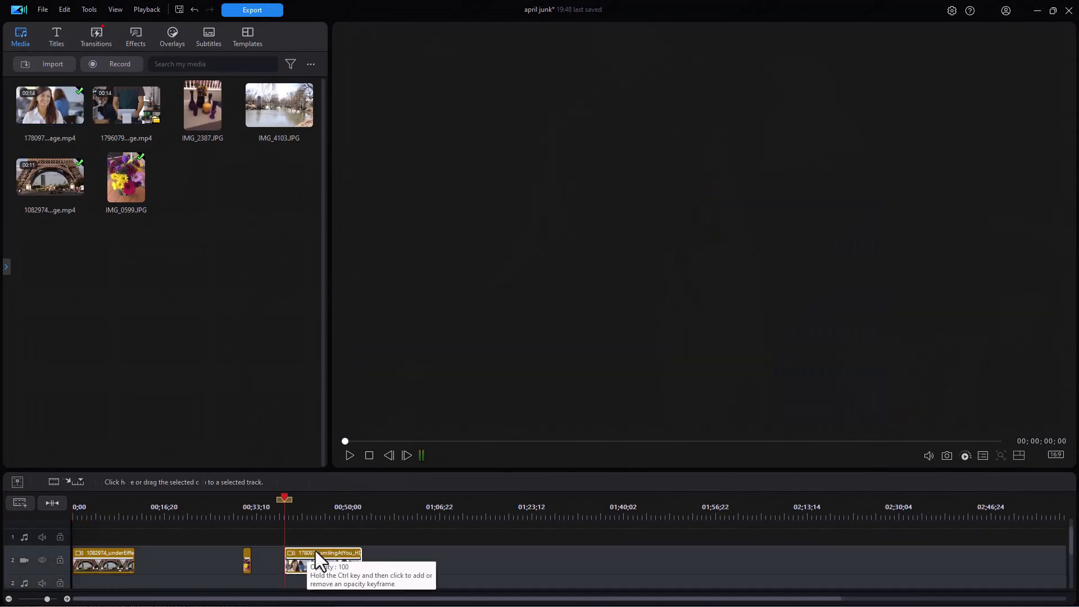
Select the newly placed smiling-woman video clip on the timeline.
click(323, 562)
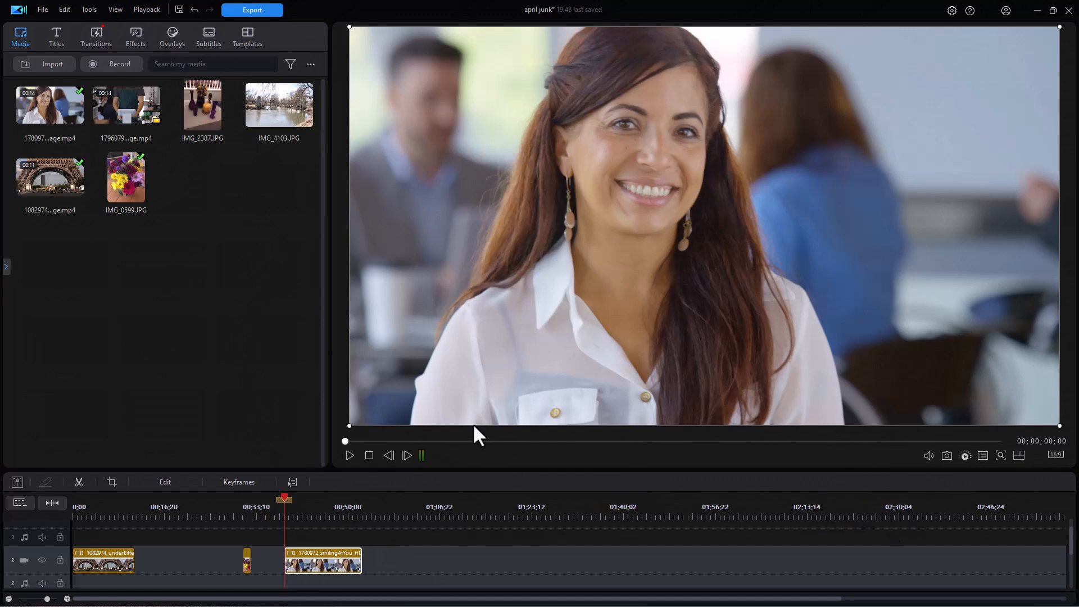
mouse_move(244, 356)
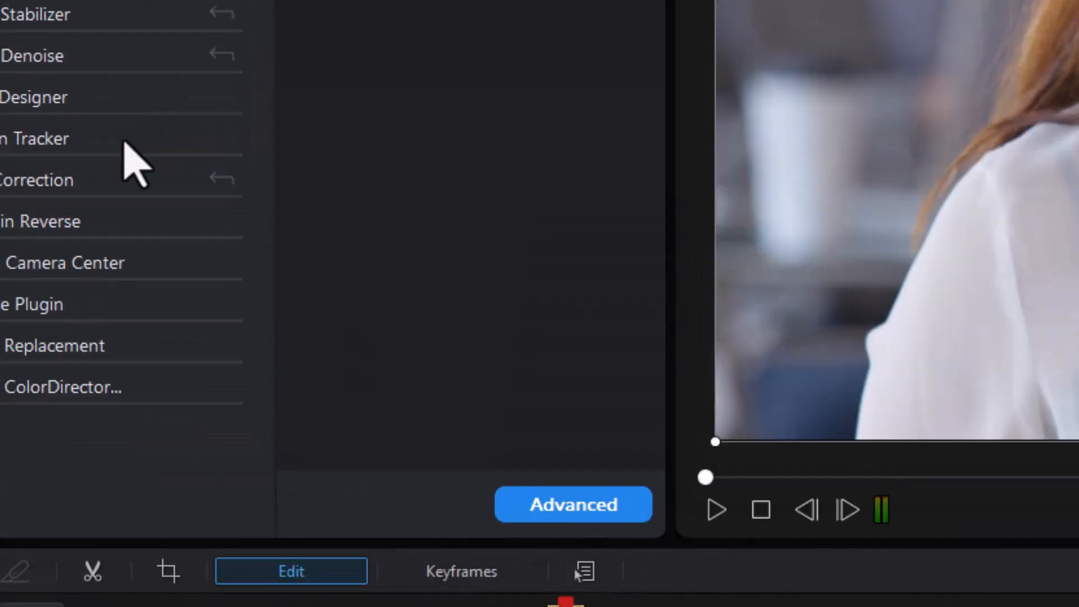
Enable AI Background Remover on the woman clip with a Transparent background.
click(97, 277)
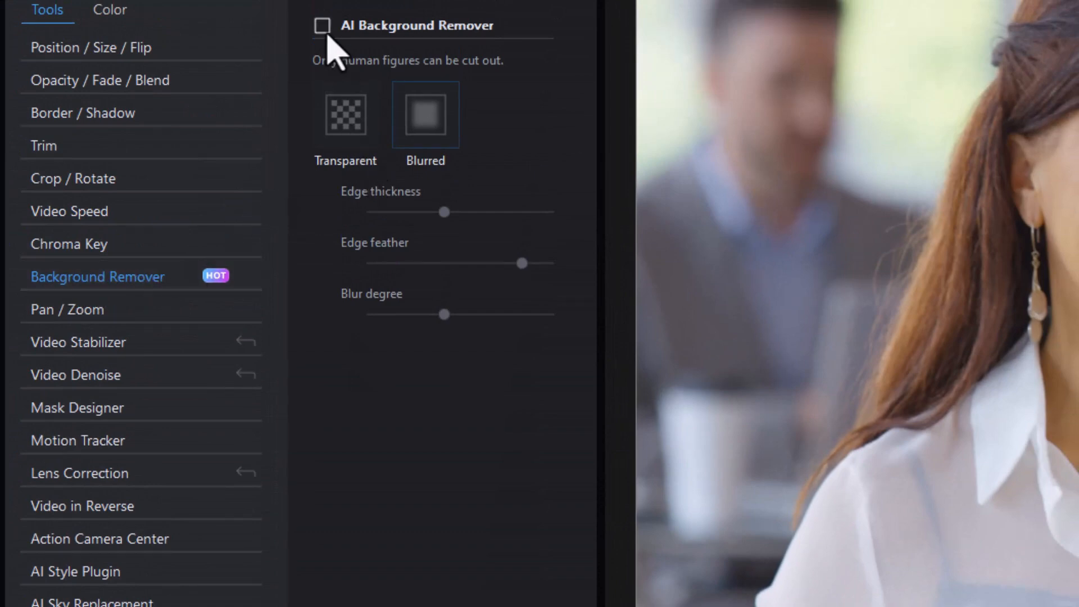
click(322, 26)
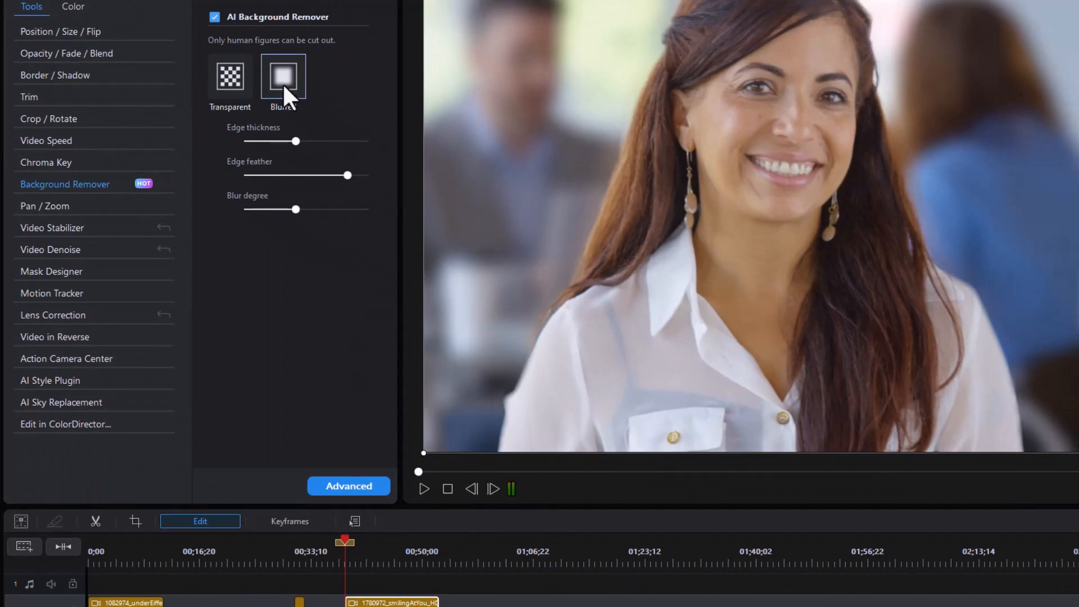
click(229, 75)
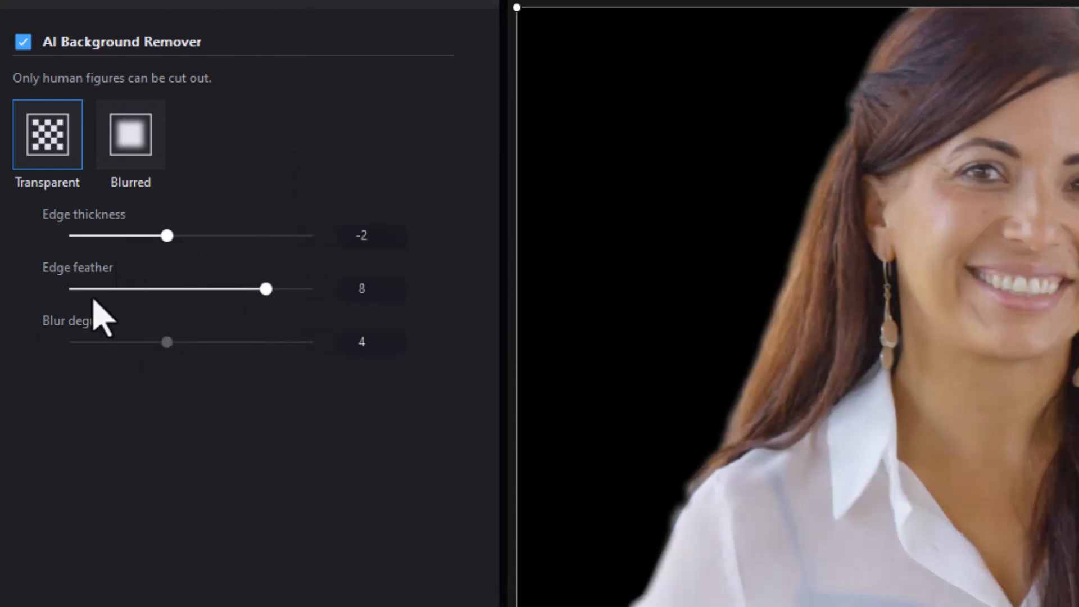
mouse_move(207, 262)
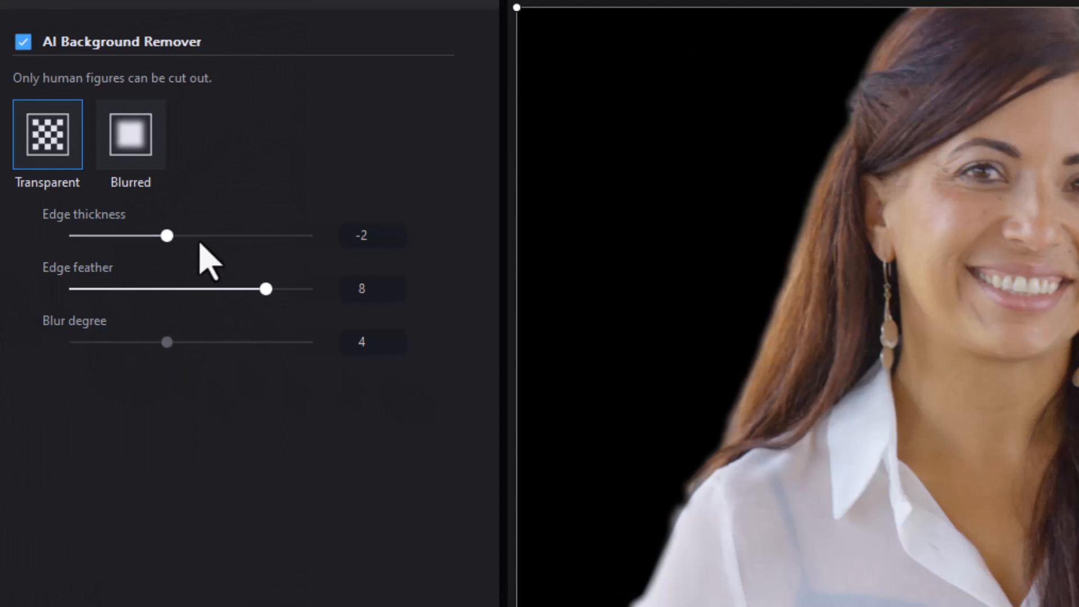
Sweep the woman's Edge thickness through 10, 5, -4 and -3, settling it at -5.
drag(165, 235, 268, 235)
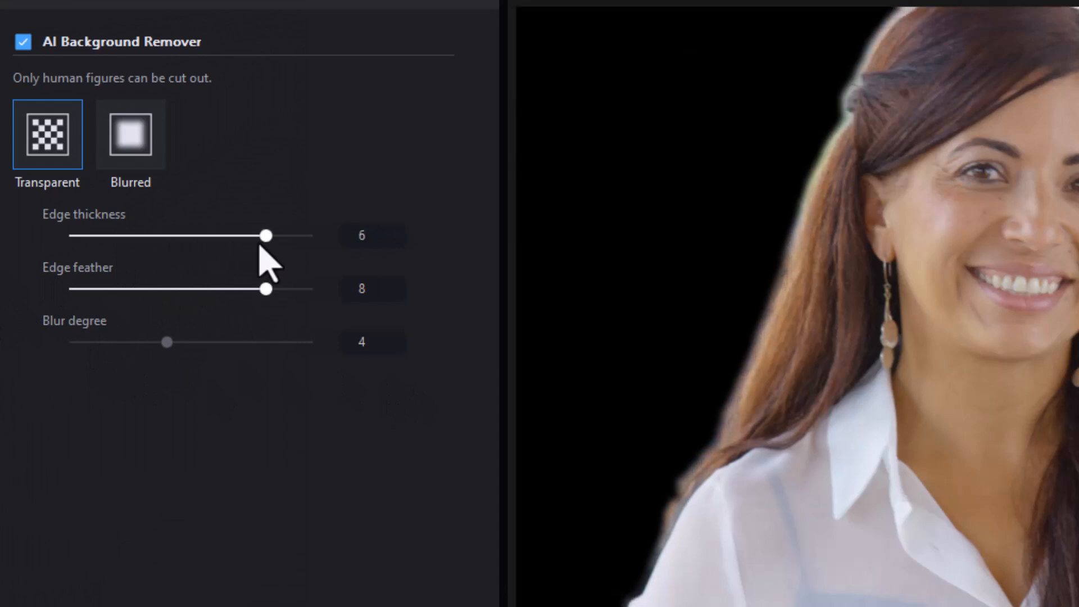
drag(268, 235, 315, 235)
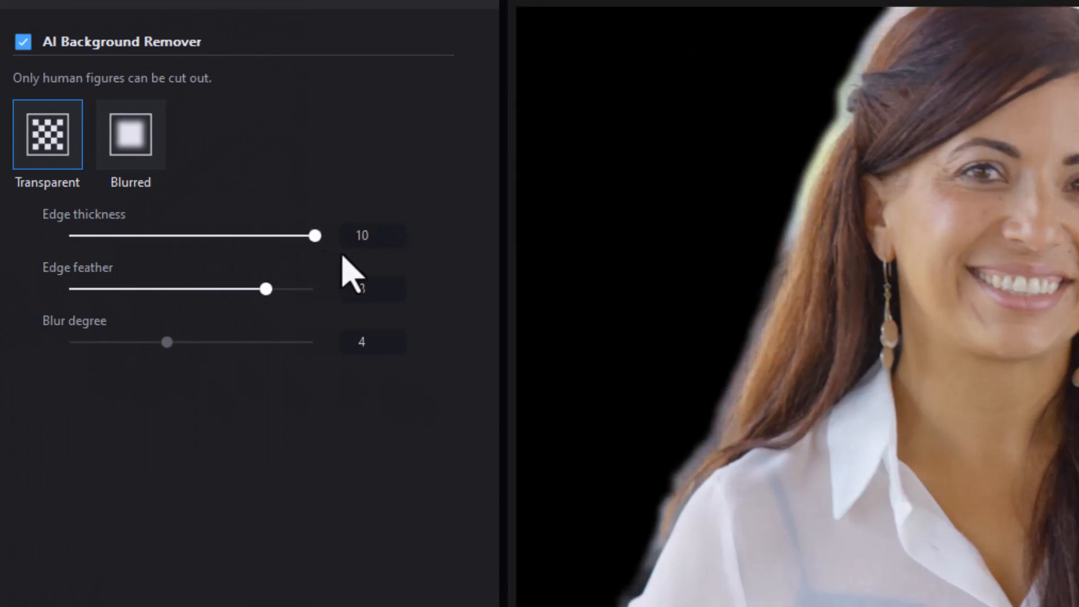
drag(315, 235, 255, 235)
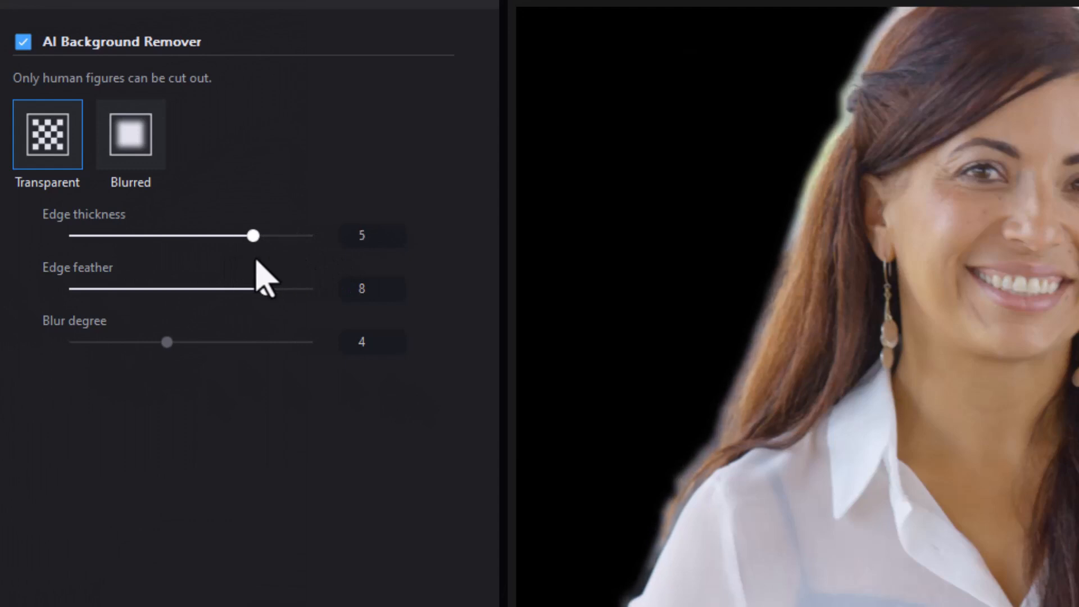
drag(255, 235, 143, 235)
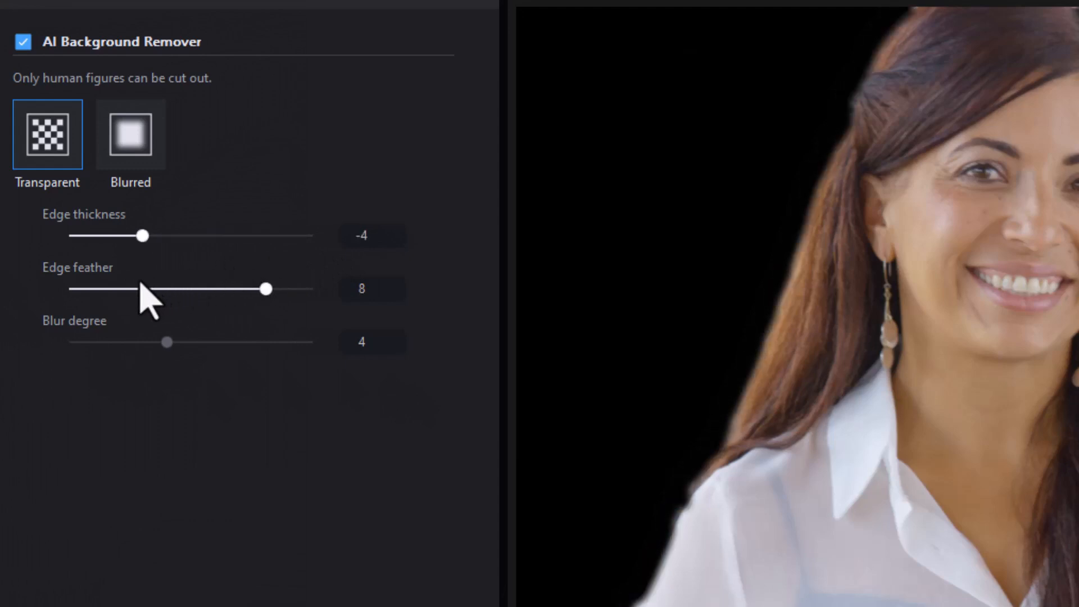
drag(143, 236, 133, 236)
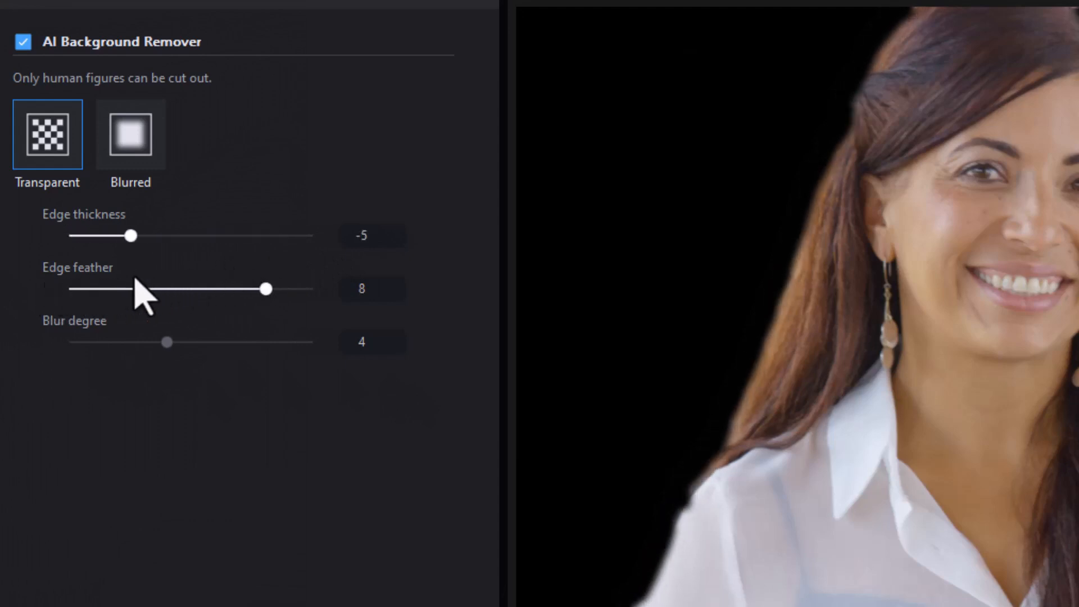
drag(133, 235, 154, 235)
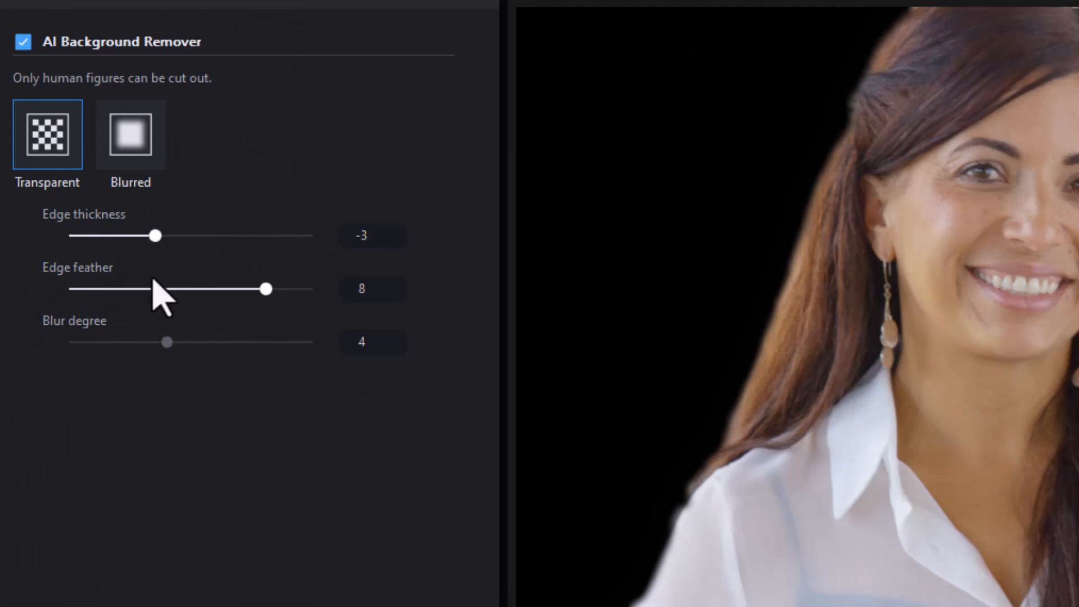
drag(156, 235, 131, 235)
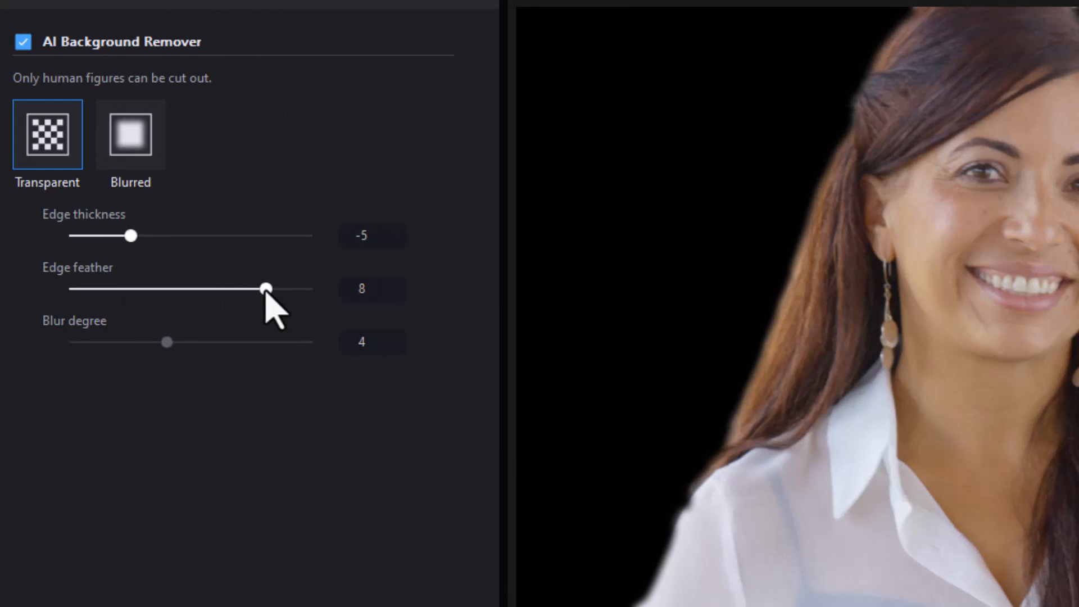
Lower the Edge feather from its default, dropping it to 0 before easing it back up slightly.
drag(267, 289, 117, 289)
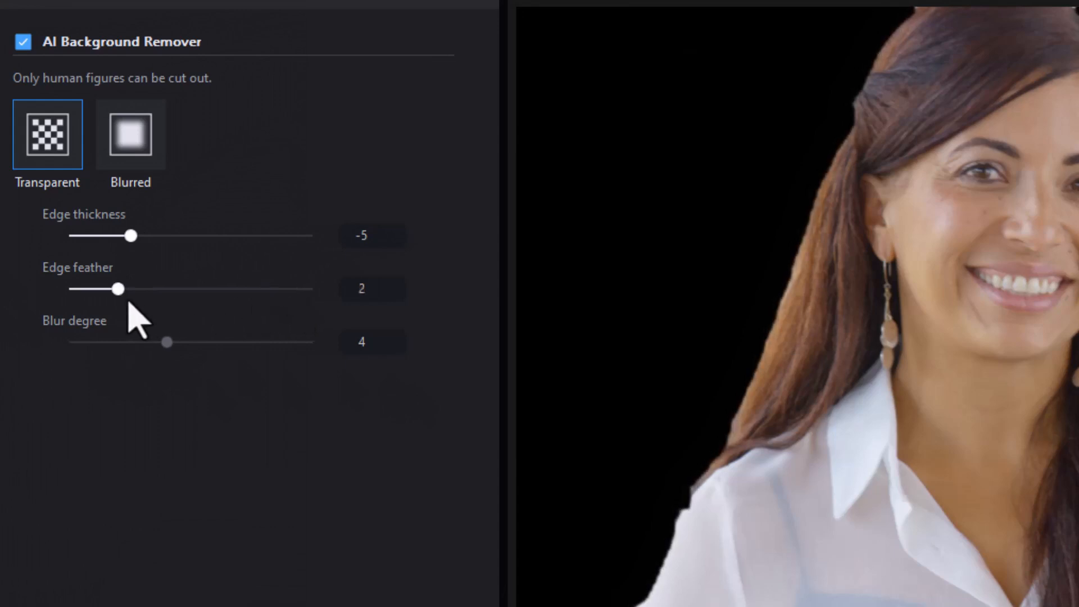
drag(118, 289, 69, 289)
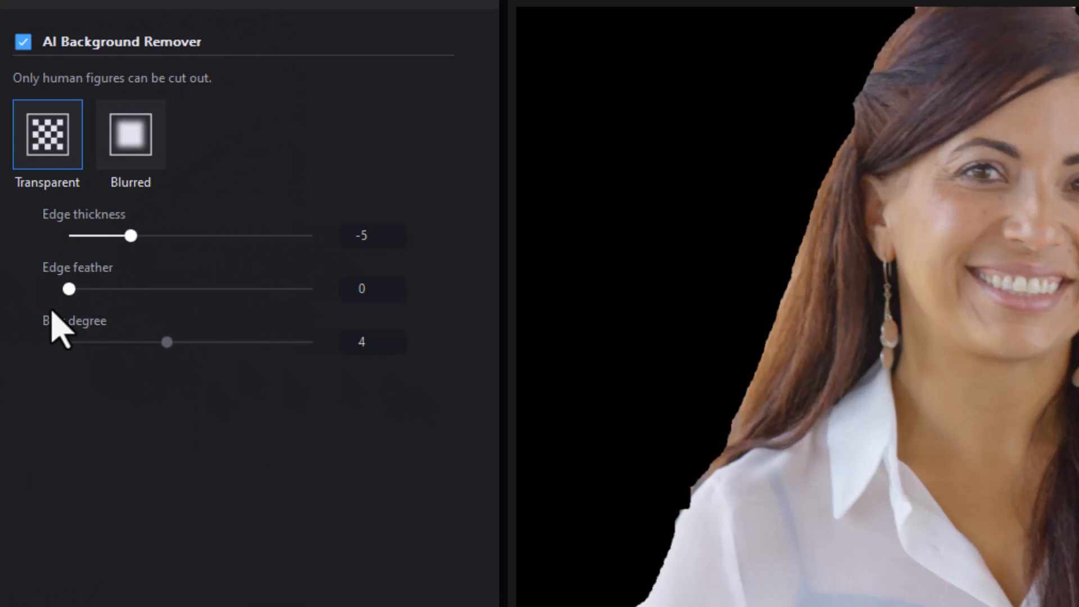
drag(69, 289, 195, 289)
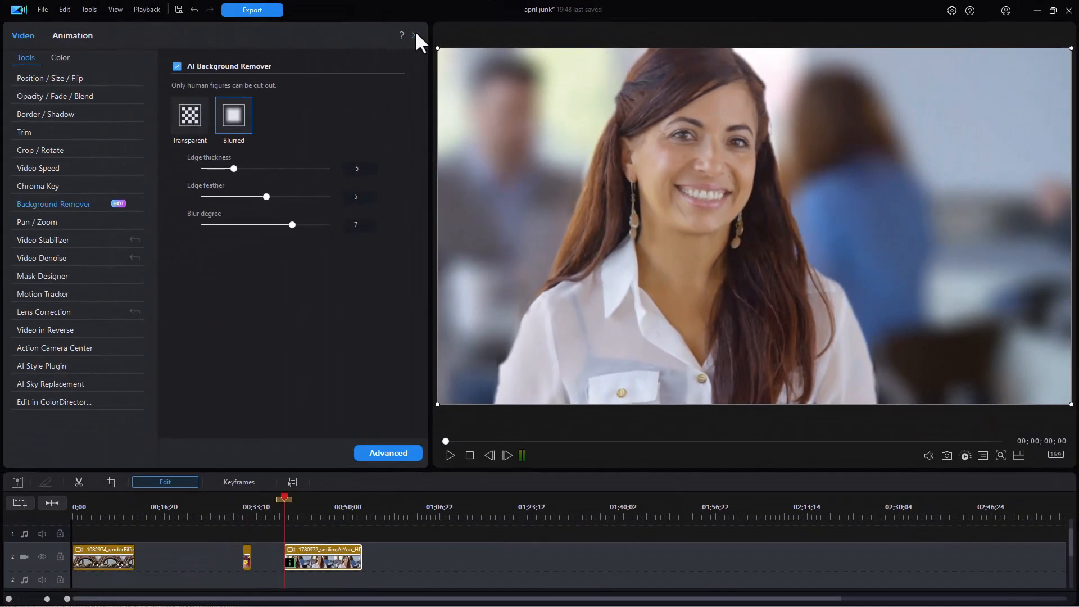
Place river photo IMG_4103 on track 1 stretched to the woman clip's length and preview the composite.
click(413, 34)
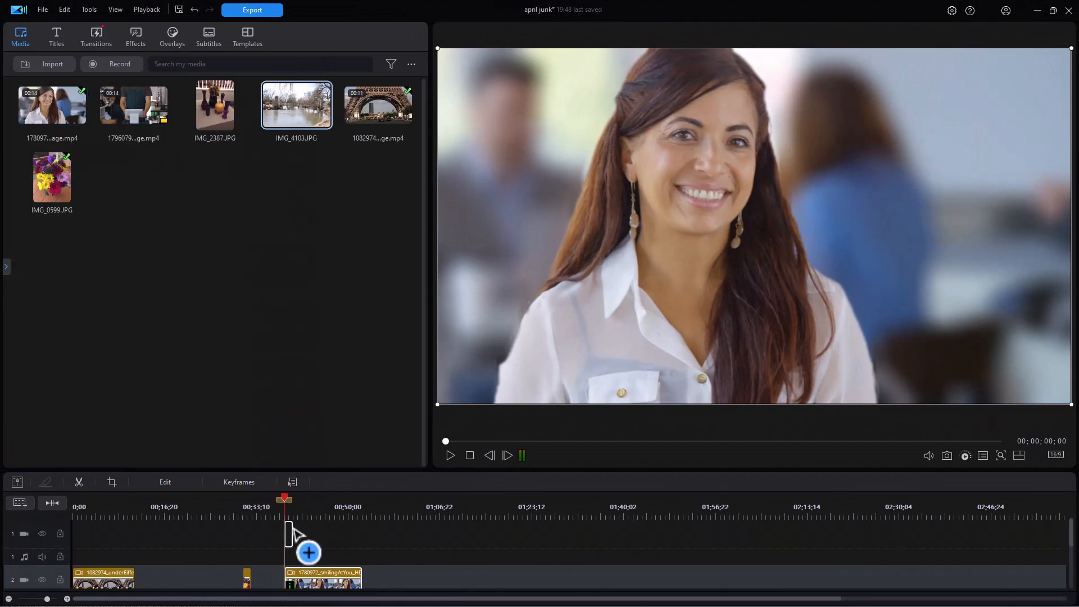
click(288, 533)
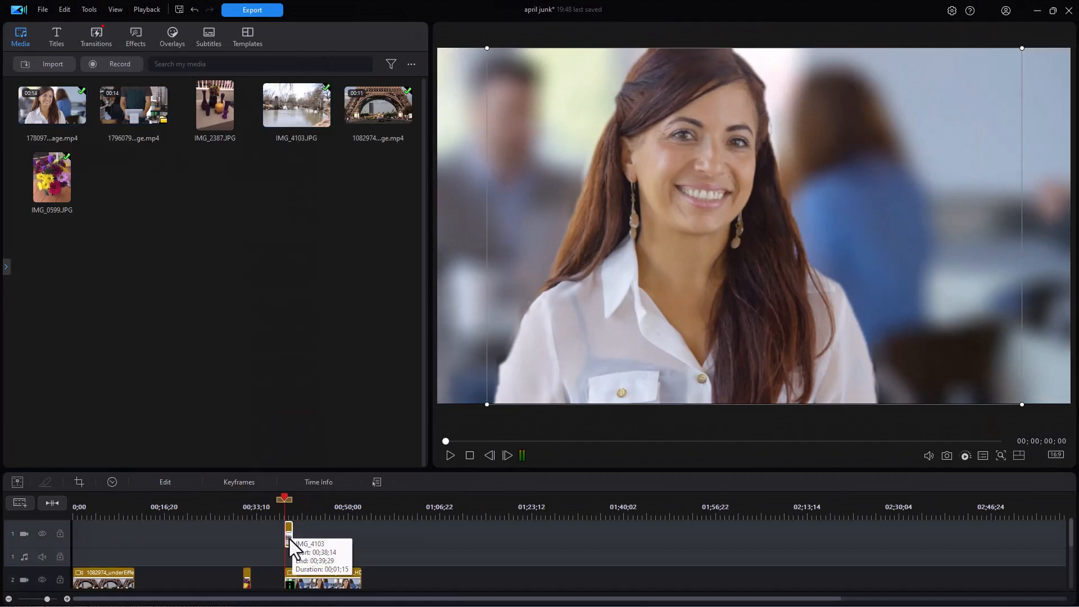
drag(288, 529, 358, 529)
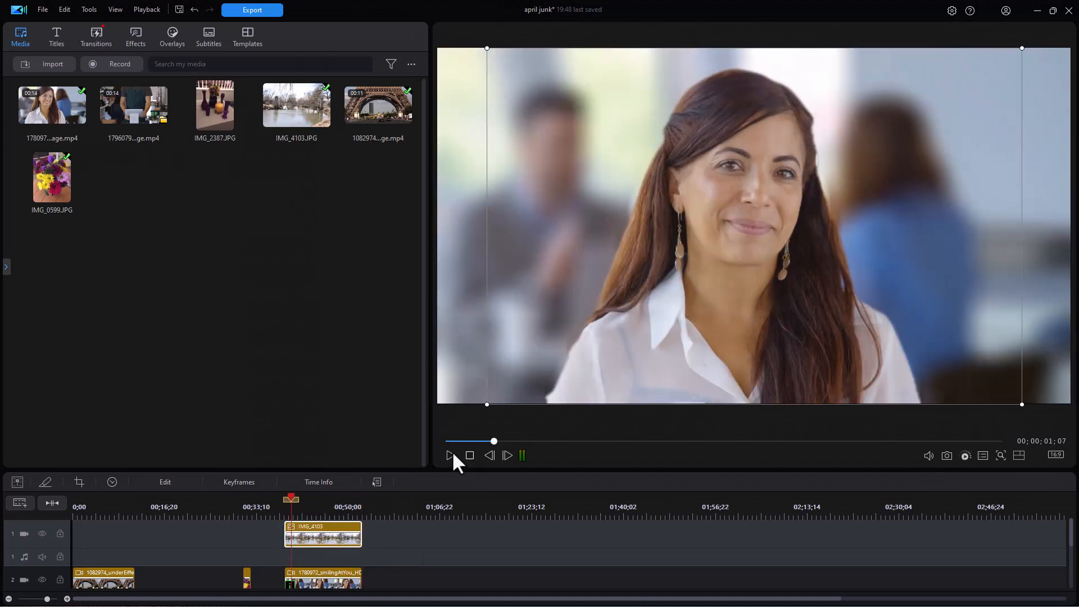
click(449, 456)
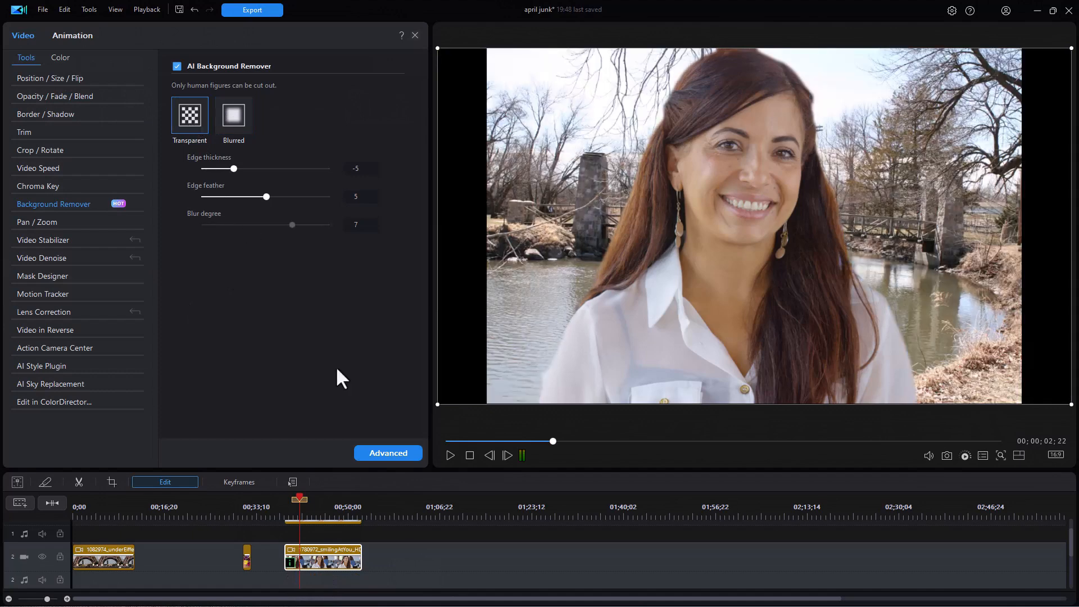
click(450, 455)
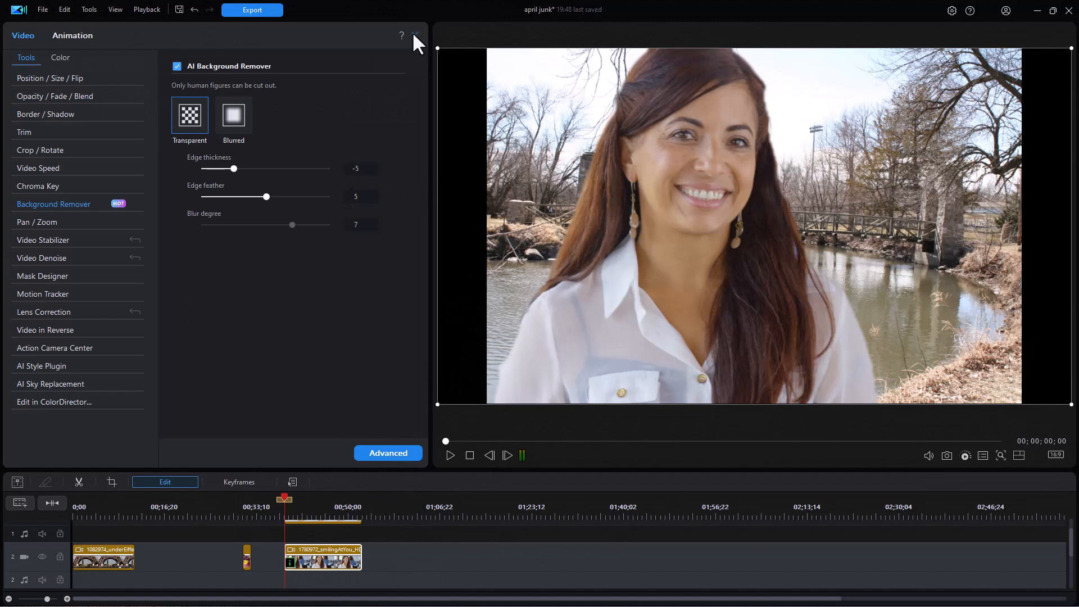
Enable AI Background Remover with Transparent on the barista clip and preview the cutout.
click(415, 35)
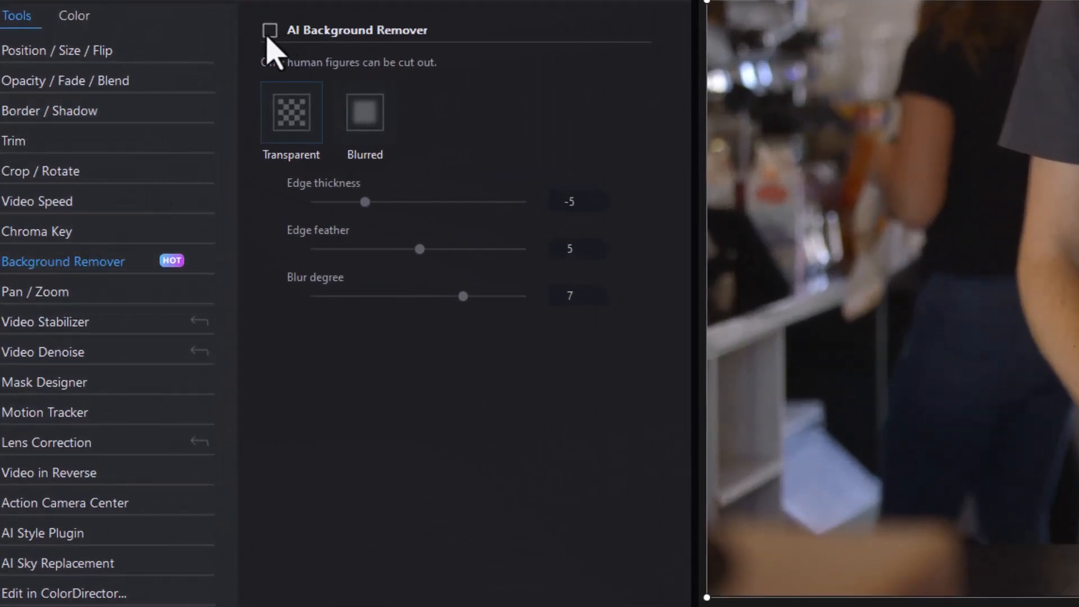
click(270, 30)
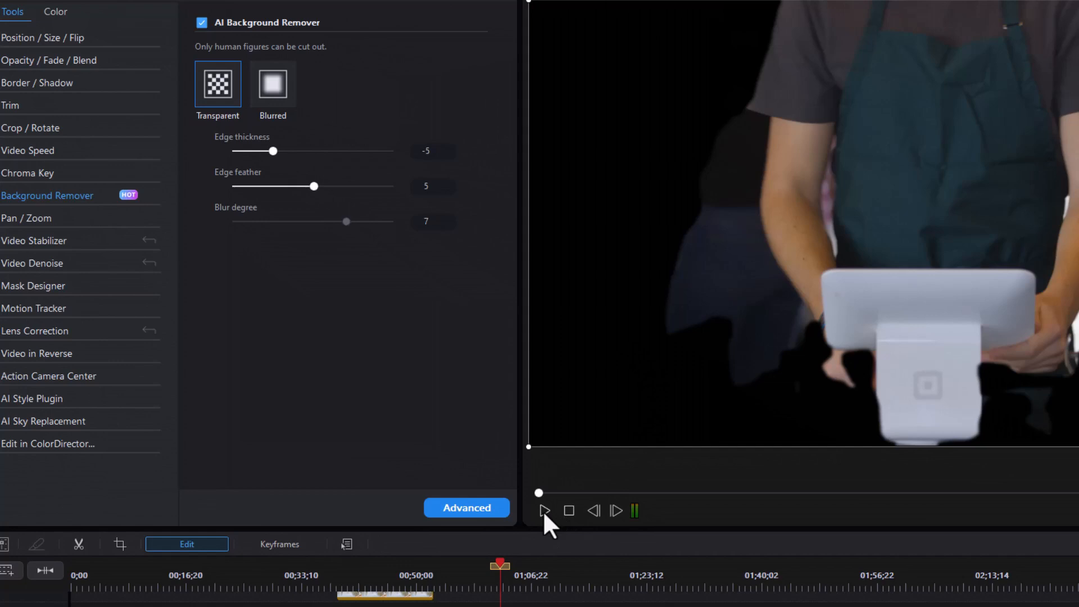
click(544, 510)
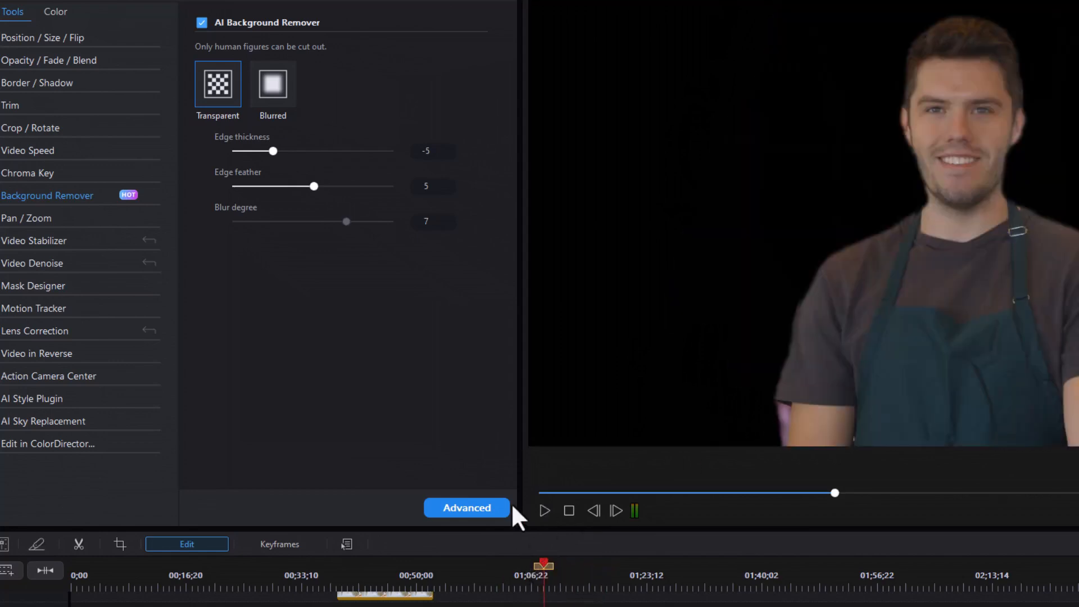
mouse_move(279, 165)
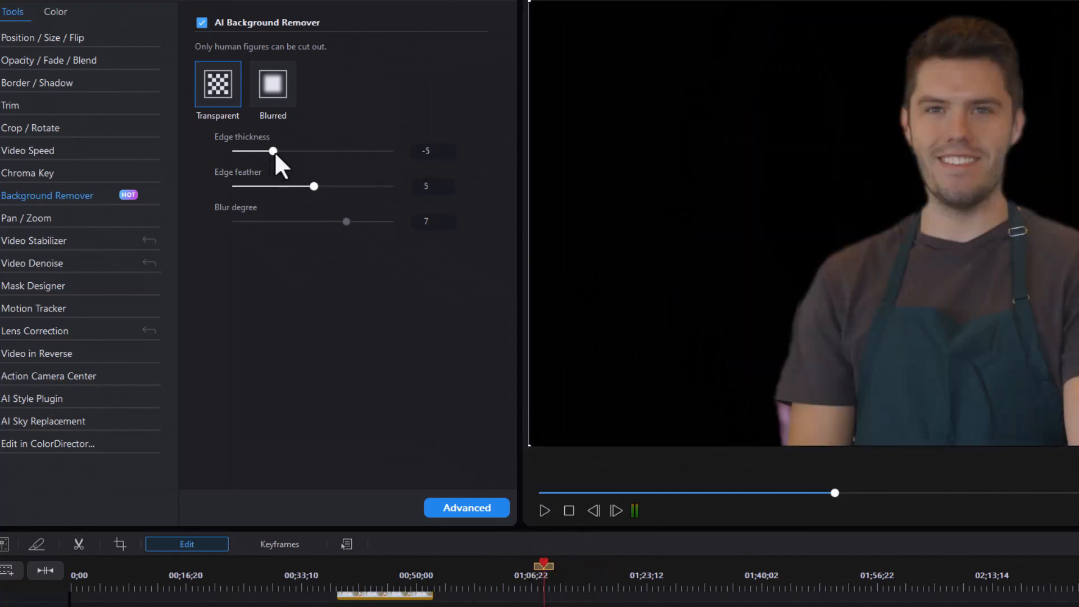
Adjust the barista's Edge thickness through 0 and -10, settling at -3.
drag(273, 150, 313, 150)
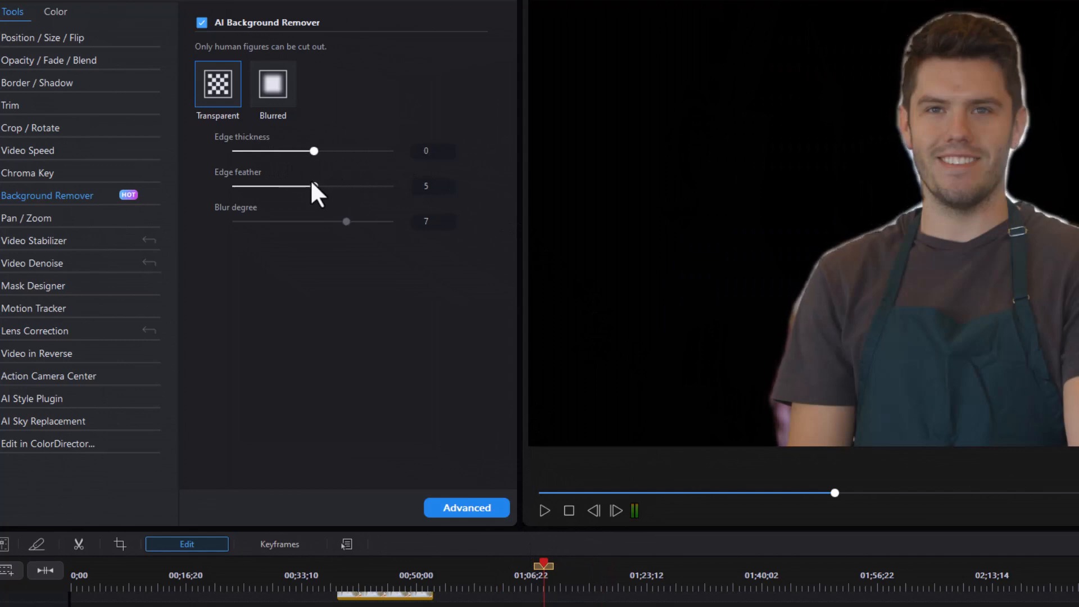
drag(314, 151, 231, 151)
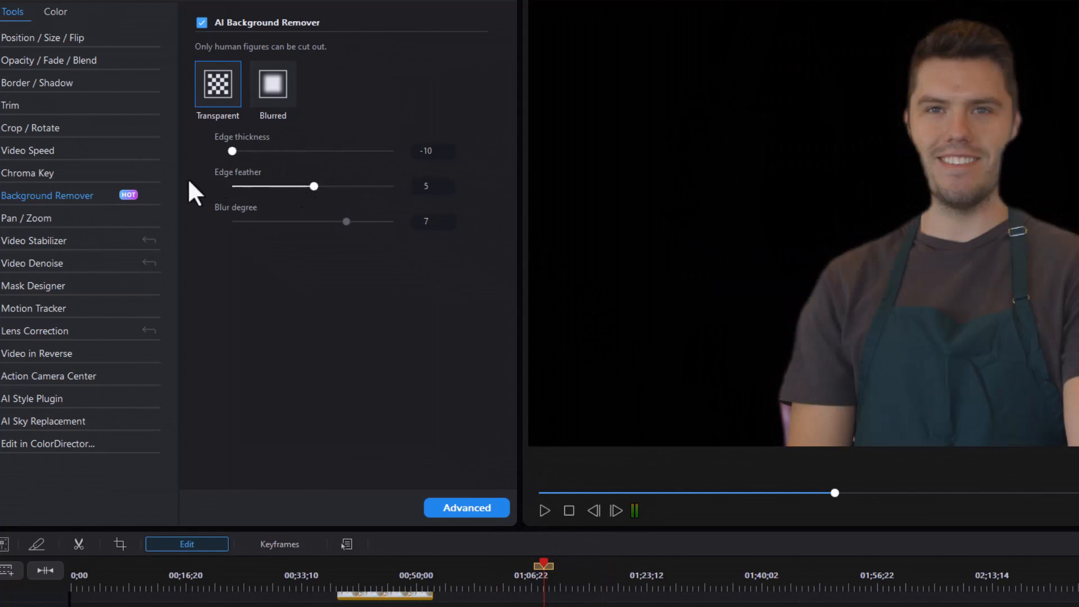
drag(233, 150, 289, 151)
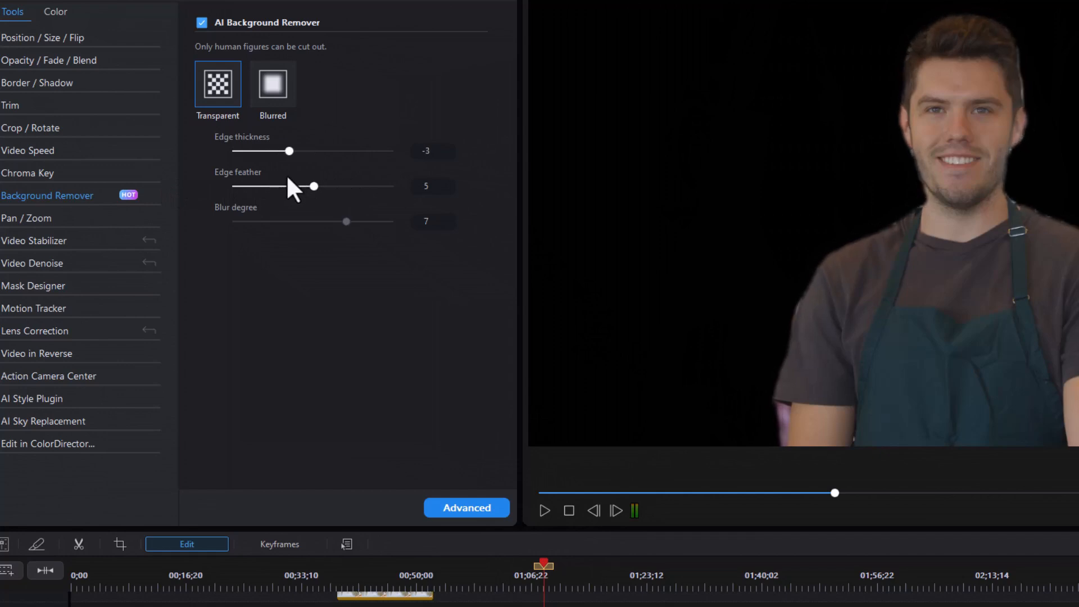
Set Edge feather to 6 after trying higher and 2, then choose a Blurred background.
drag(313, 187, 378, 186)
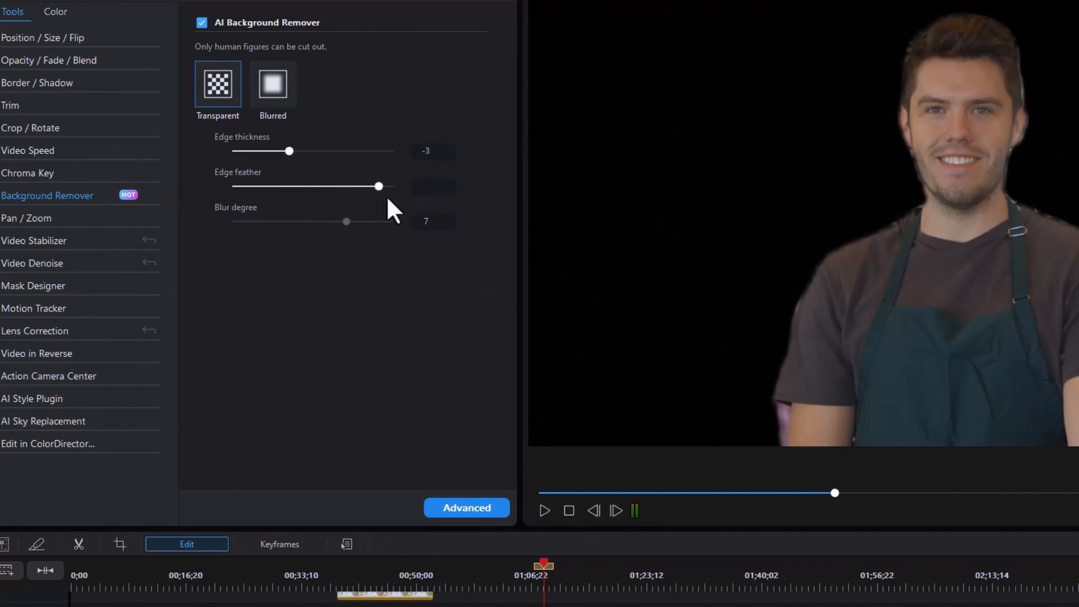
drag(378, 185, 264, 186)
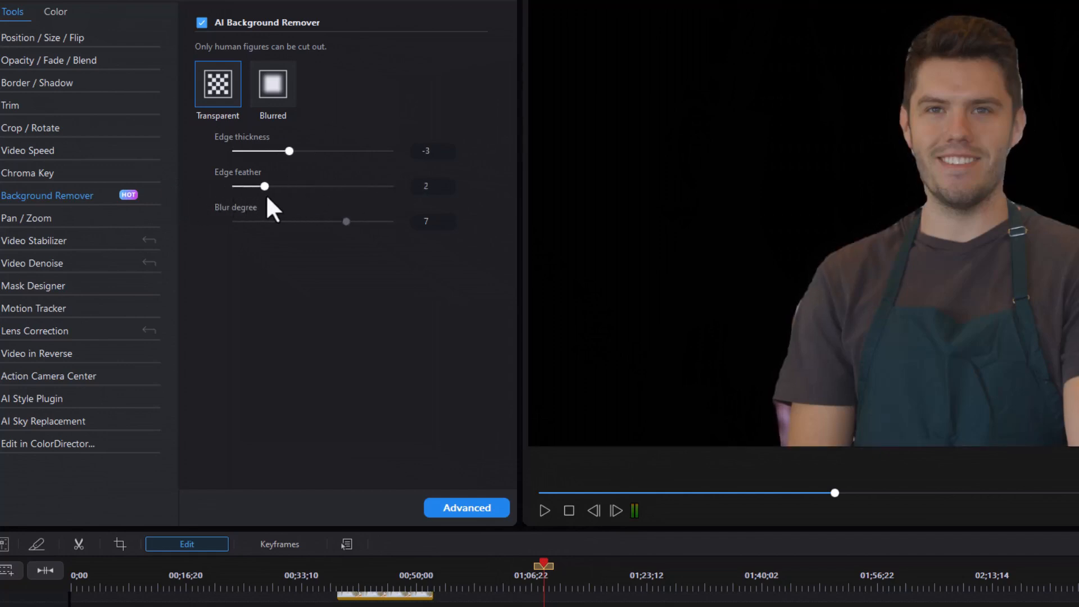
drag(264, 186, 330, 186)
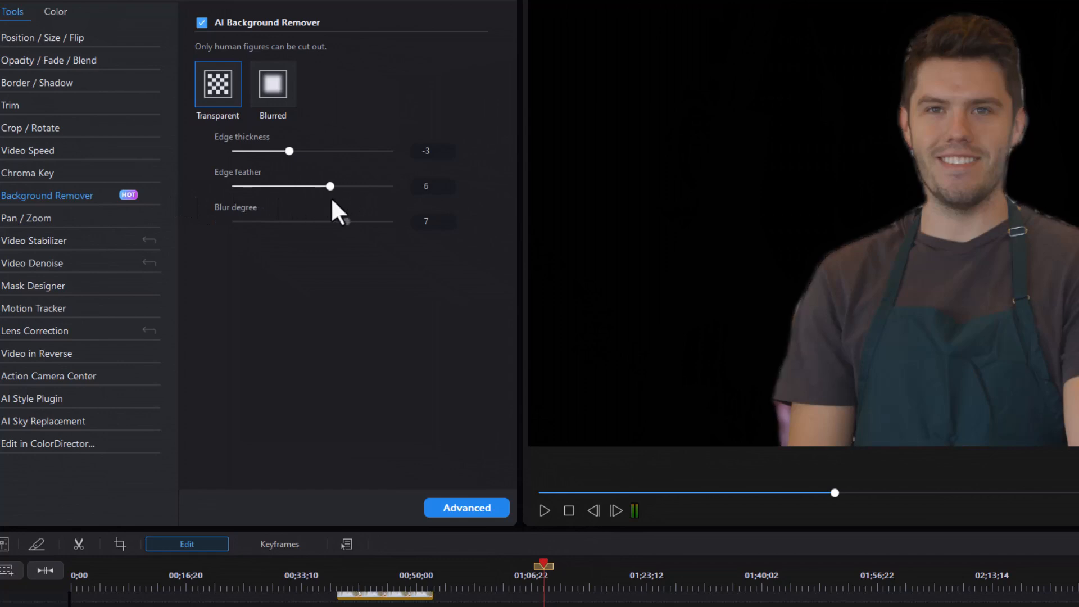
click(272, 84)
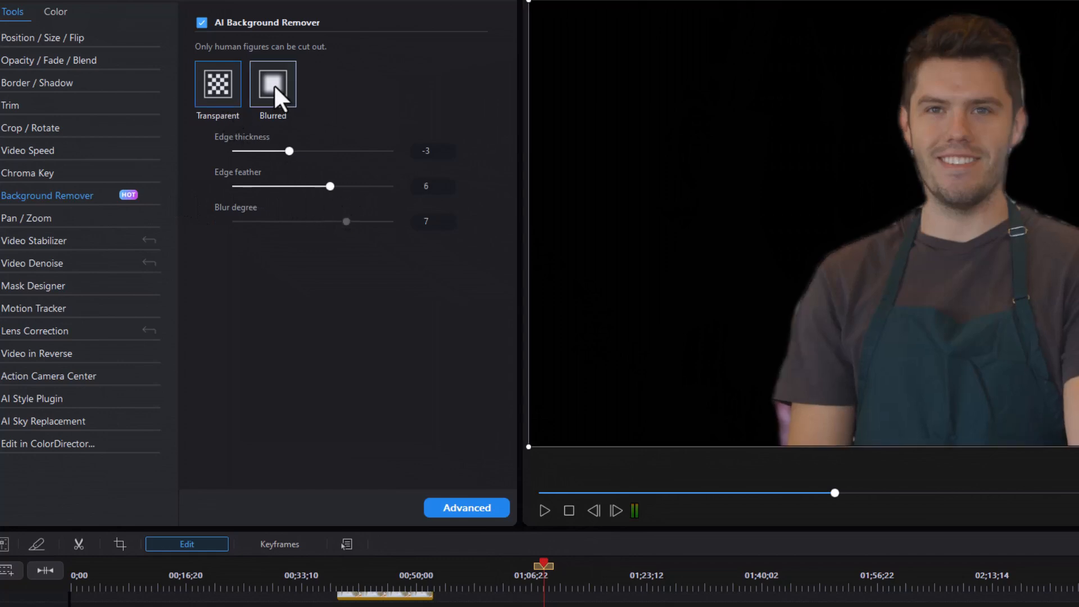